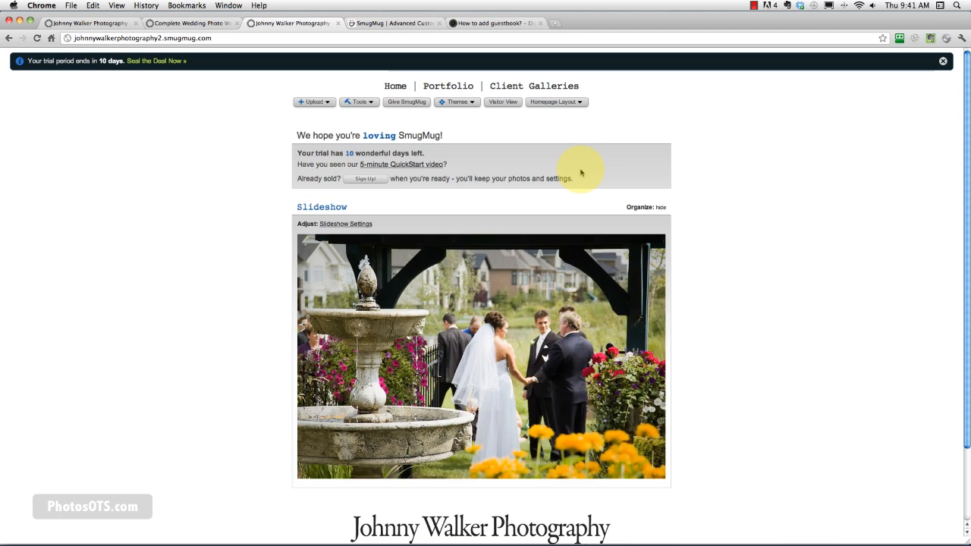
{"action": "mouse_move", "coordinate": [584, 85]}
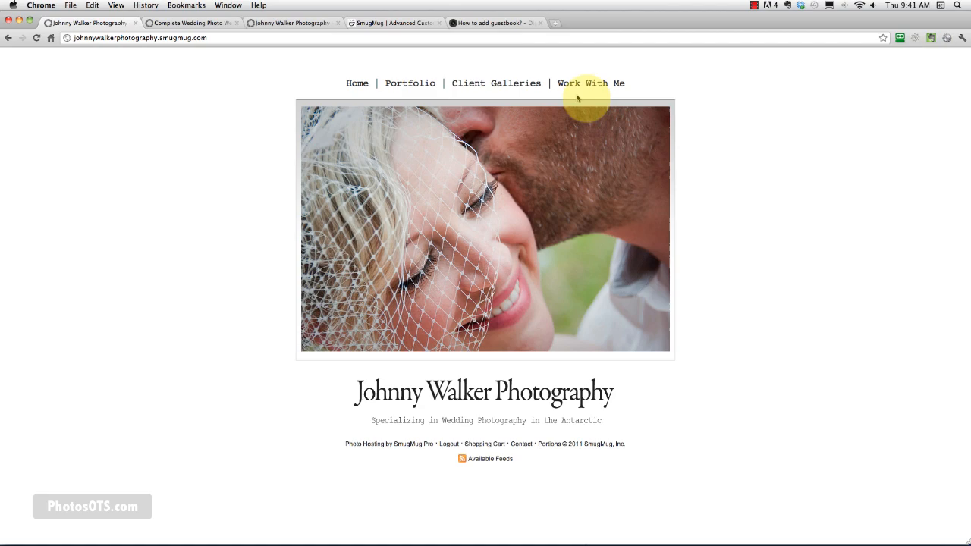
Open the example Work With Me page and scroll through its introduction, services and testimonials.
{"action": "left_click", "coordinate": [591, 84]}
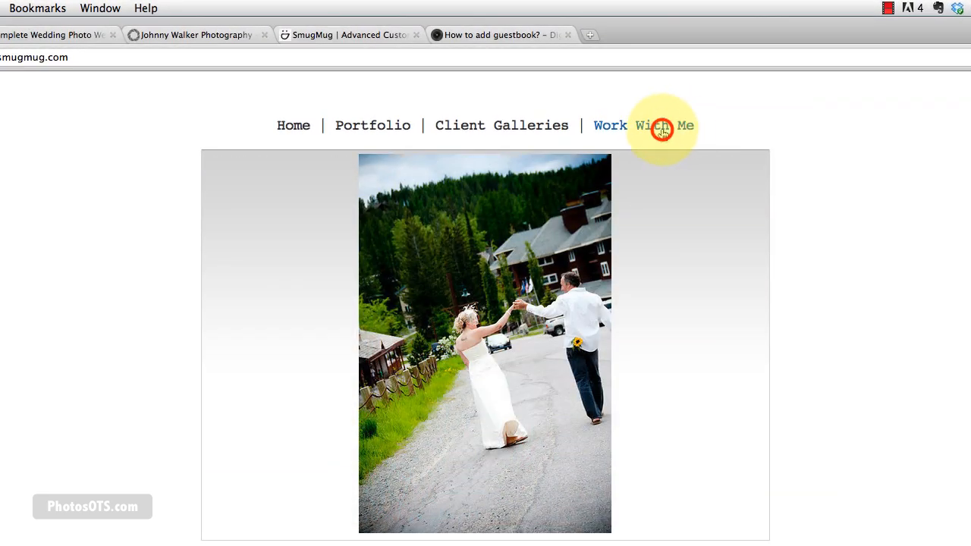
{"action": "left_click", "coordinate": [644, 125]}
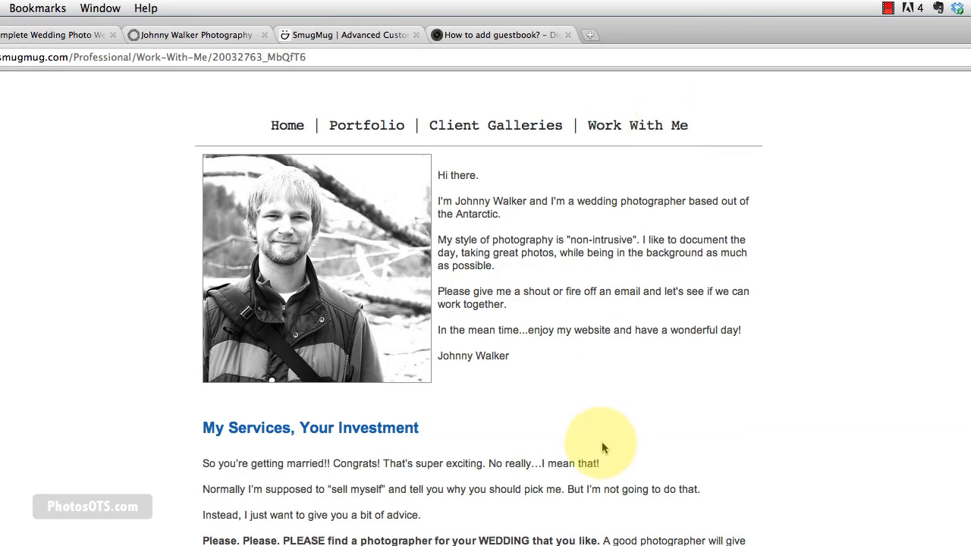
{"action": "mouse_move", "coordinate": [615, 451]}
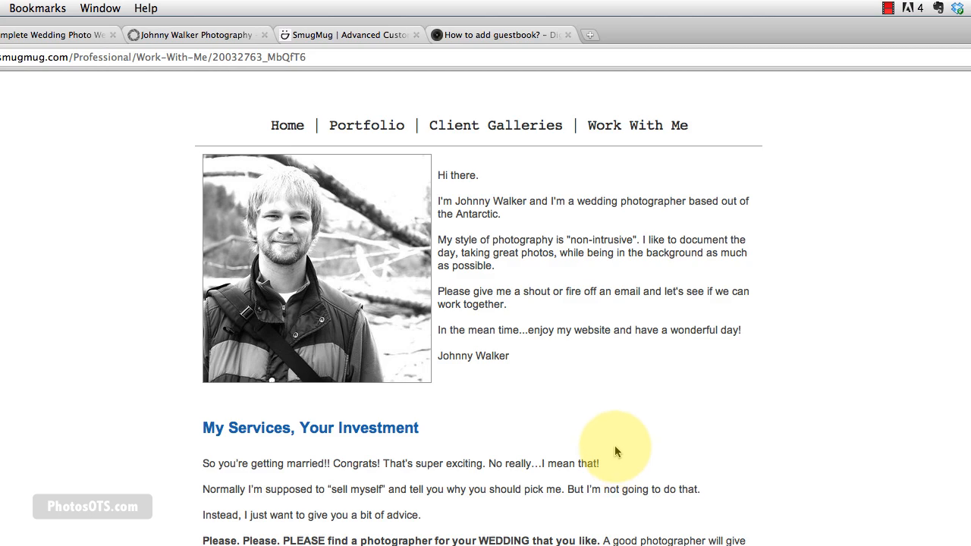
{"action": "scroll", "scroll_direction": "down", "scroll_amount": 3}
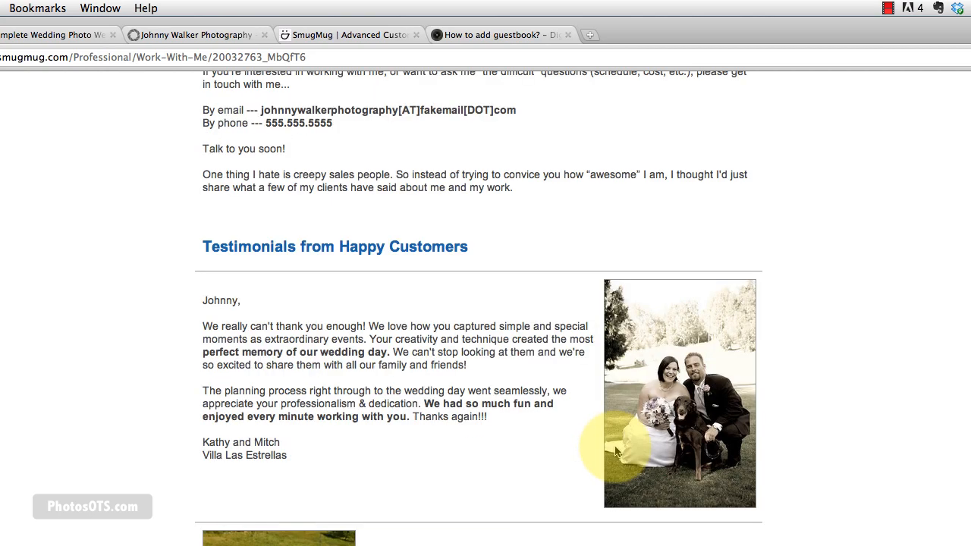
{"action": "scroll", "scroll_direction": "down", "scroll_amount": 3}
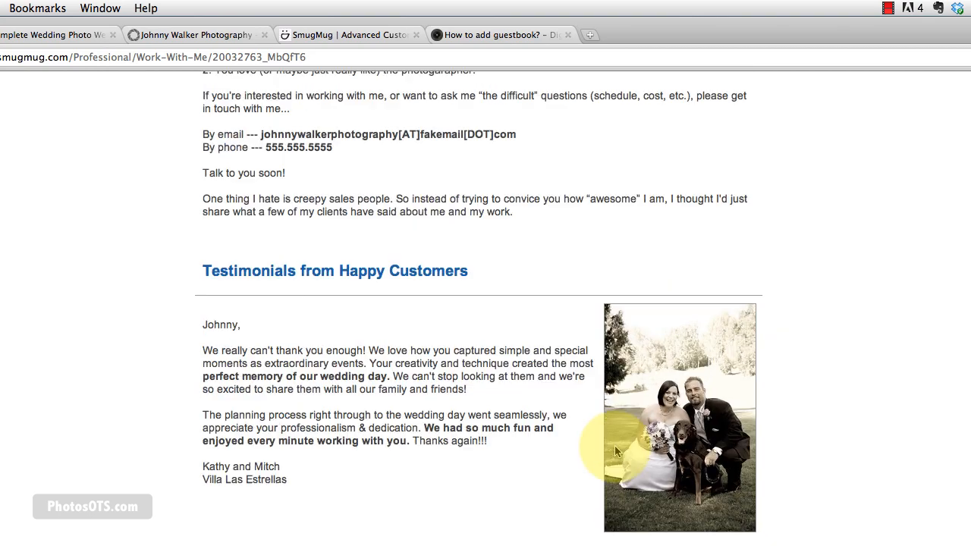
{"action": "scroll", "scroll_direction": "down", "scroll_amount": 3}
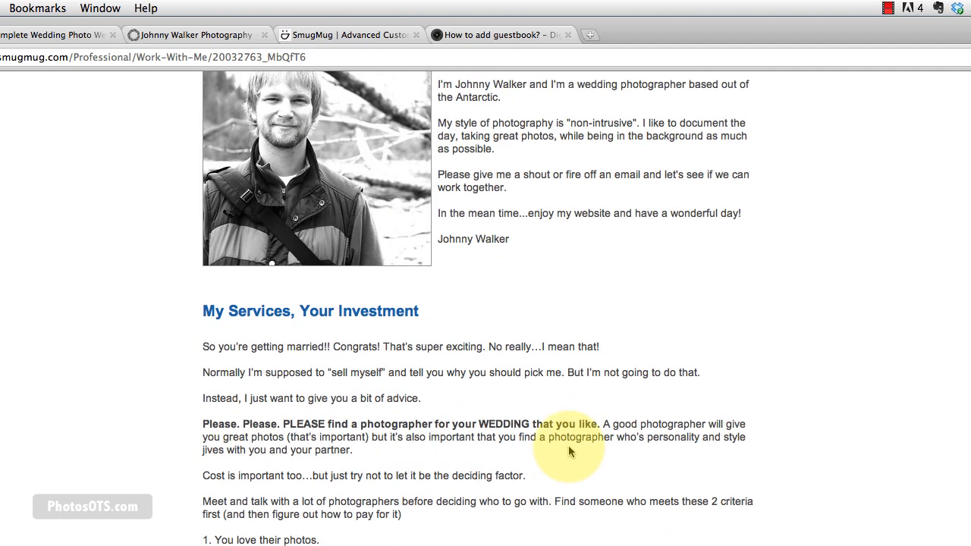
{"action": "scroll", "scroll_direction": "up", "scroll_amount": 3}
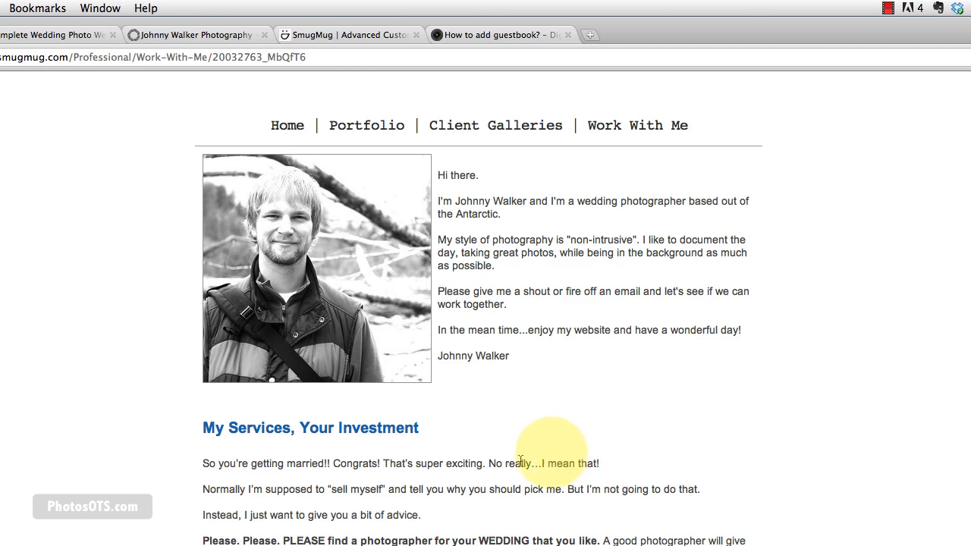
{"action": "scroll", "scroll_direction": "down", "scroll_amount": 3}
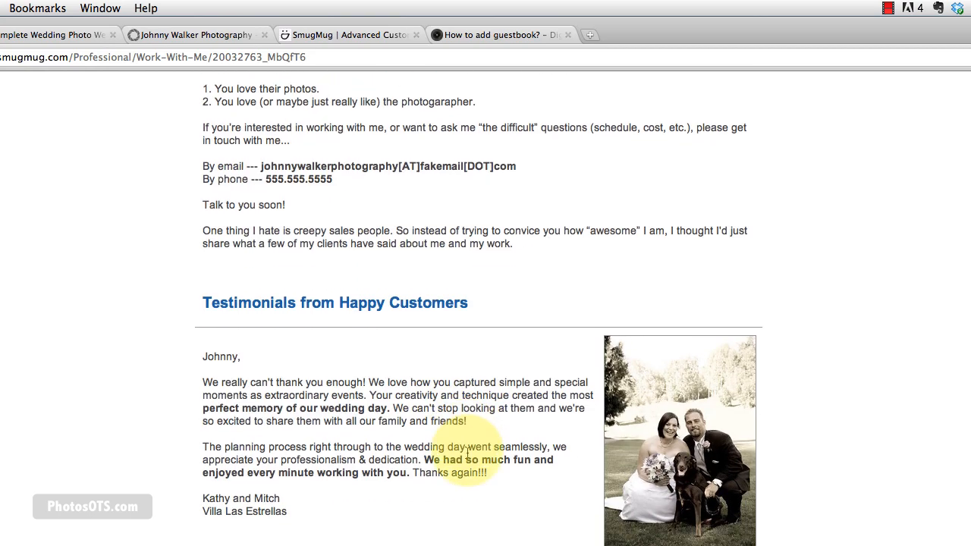
{"action": "scroll", "scroll_direction": "down", "scroll_amount": 3}
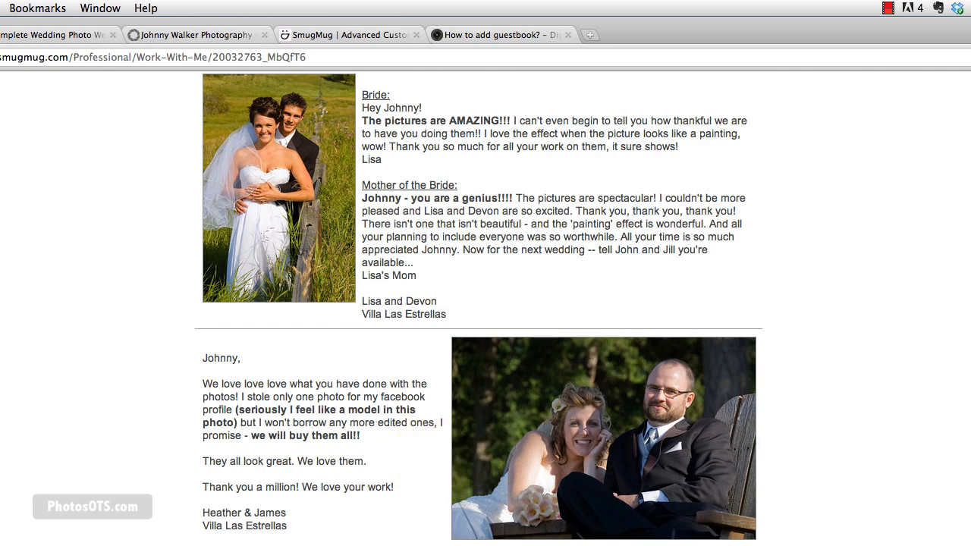
{"action": "scroll", "scroll_direction": "down", "scroll_amount": 3}
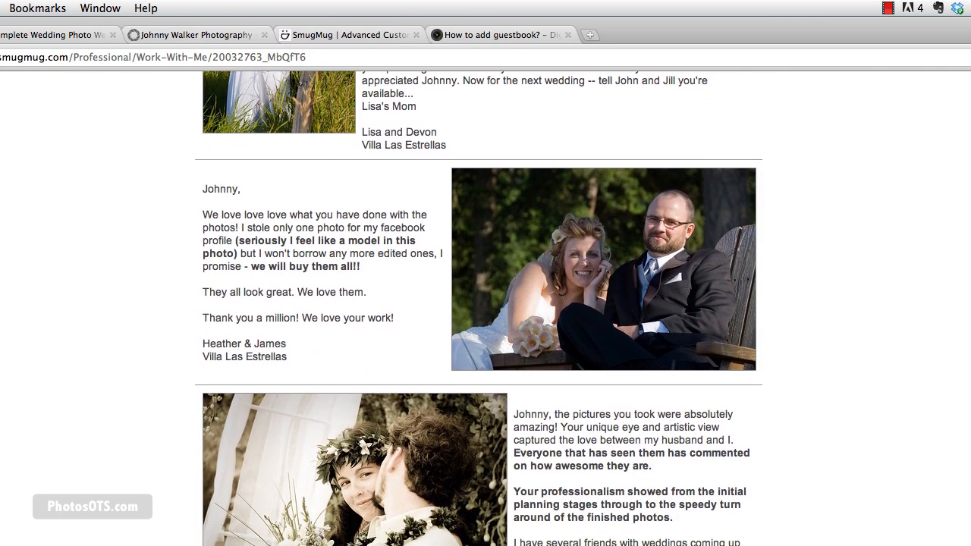
{"action": "scroll", "scroll_direction": "up", "scroll_amount": 3}
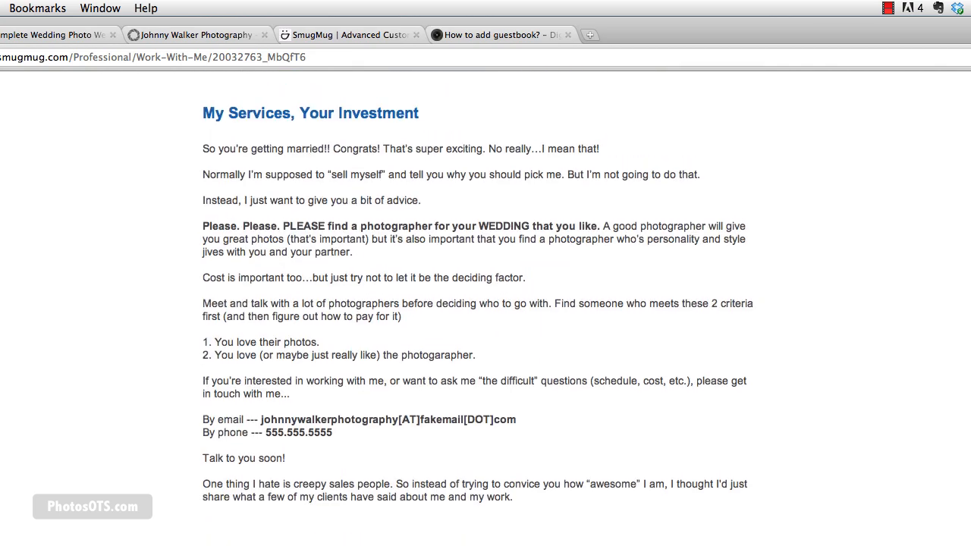
{"action": "scroll", "scroll_direction": "up", "scroll_amount": 3}
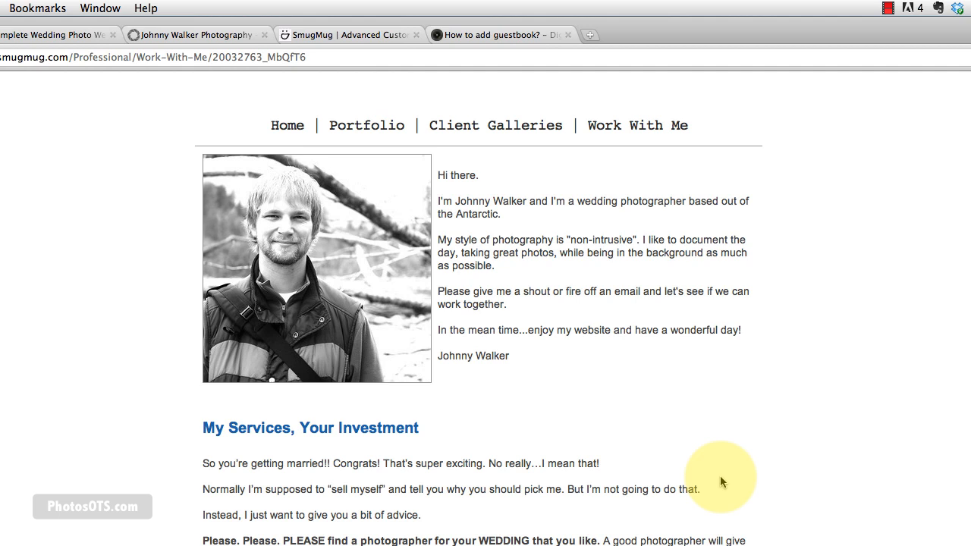
{"action": "mouse_move", "coordinate": [721, 480]}
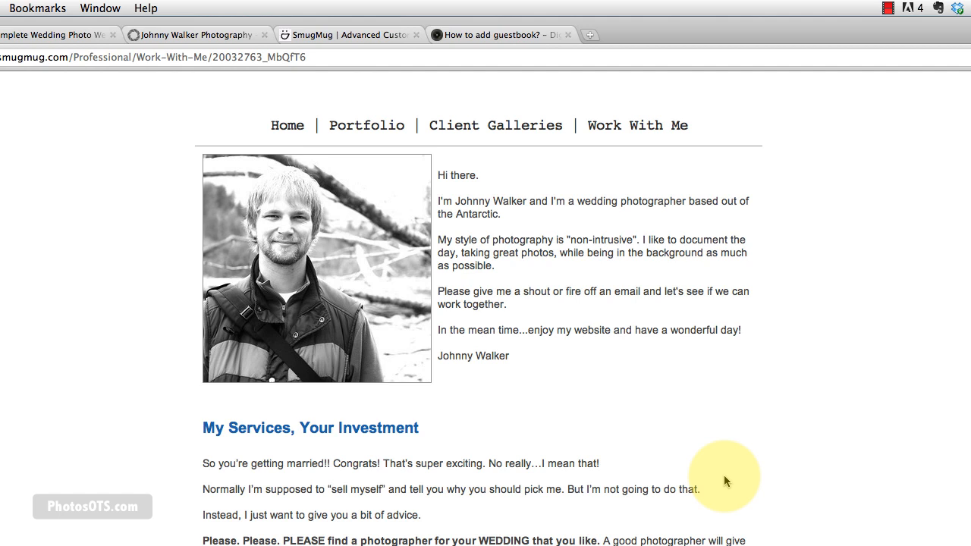
{"action": "mouse_move", "coordinate": [550, 144]}
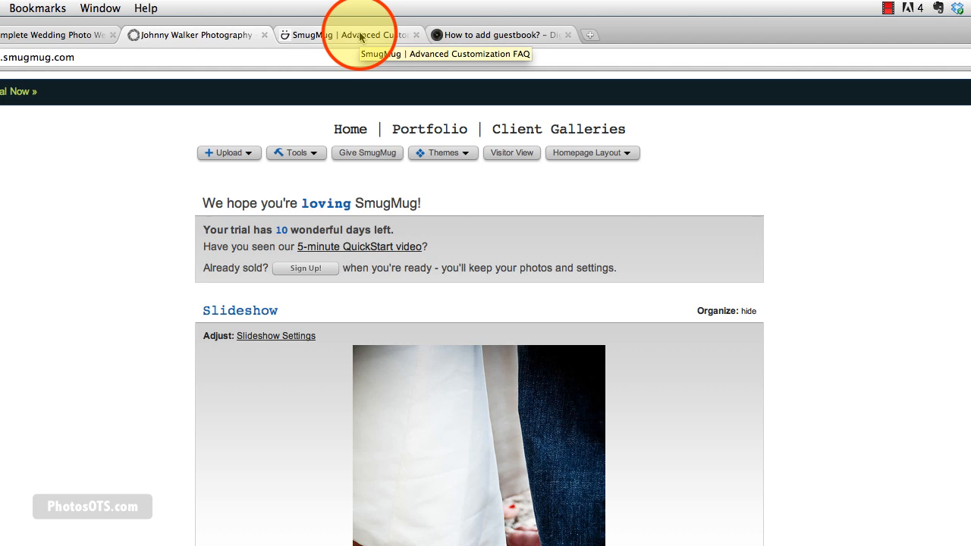
In the SmugMug Help Center, select Advanced Customization FAQ under Customize Your Site.
{"action": "left_click", "coordinate": [348, 35]}
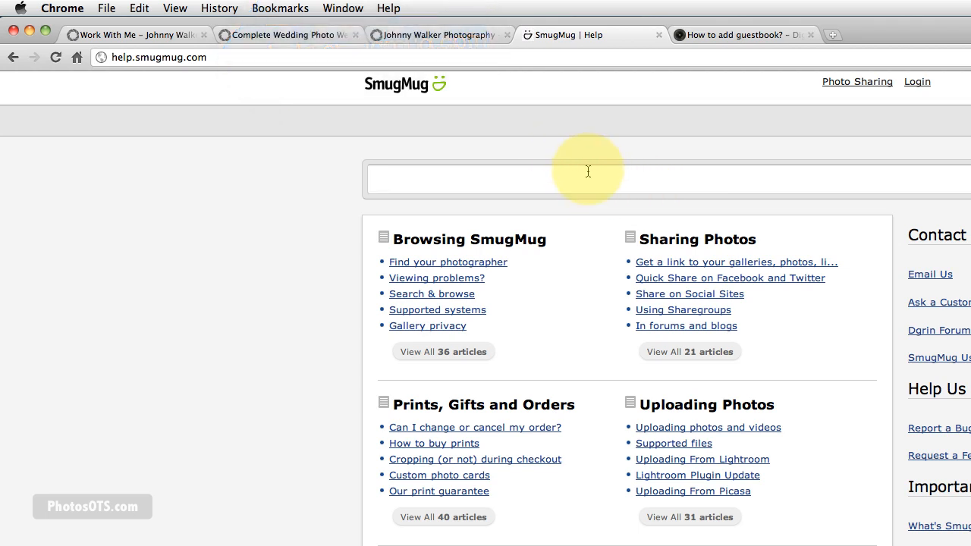
{"action": "scroll", "scroll_direction": "down", "scroll_amount": 3}
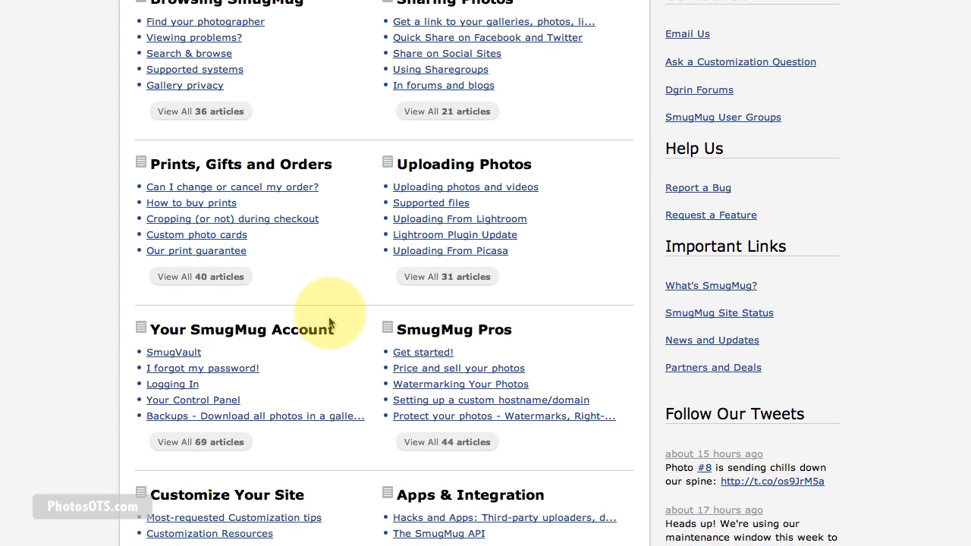
{"action": "scroll", "scroll_direction": "down", "scroll_amount": 3}
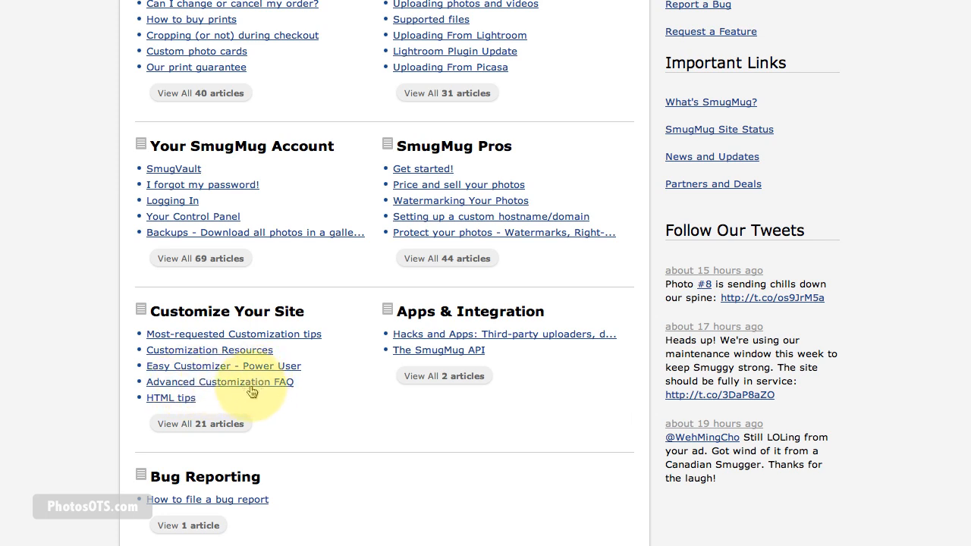
{"action": "left_click", "coordinate": [243, 386]}
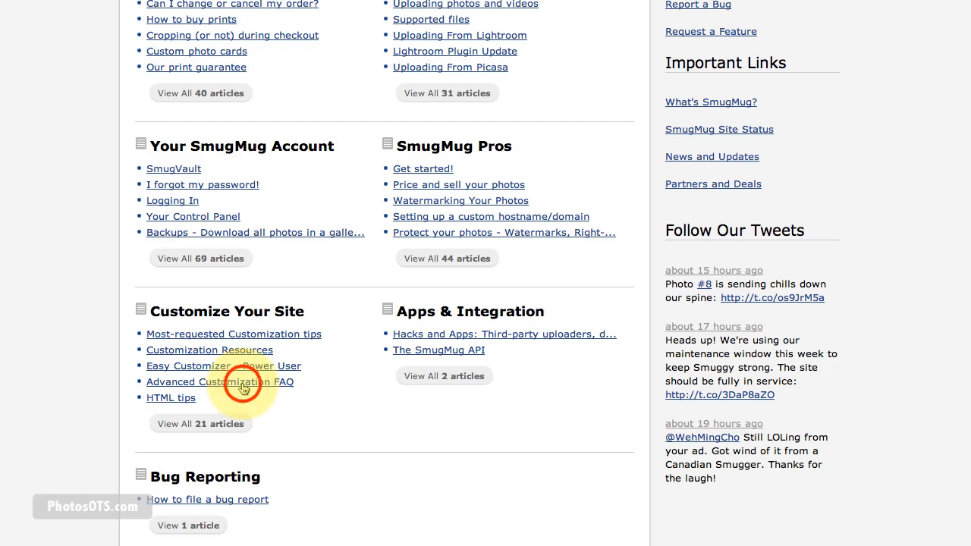
Scroll the customization FAQ to the GUESTBOOK section, question 39.
{"action": "left_click", "coordinate": [220, 382]}
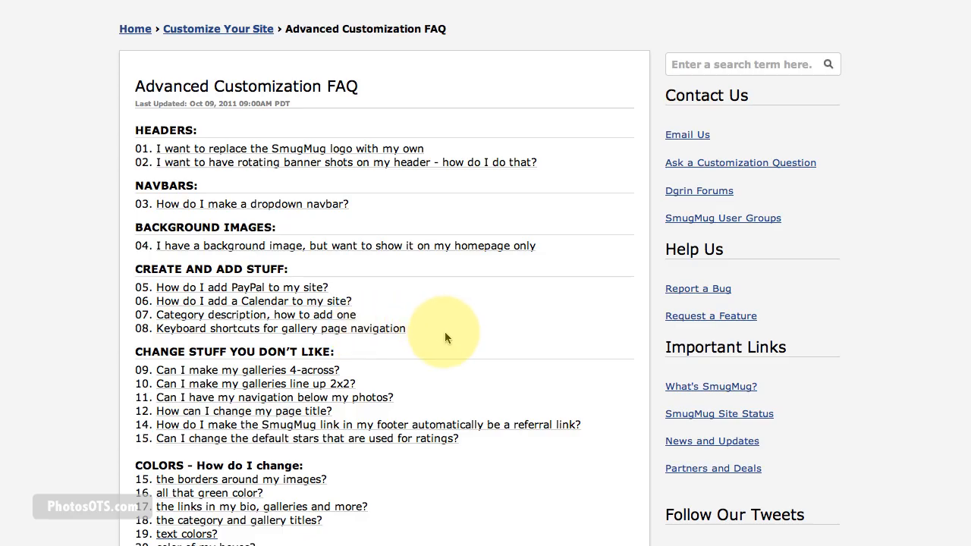
{"action": "scroll", "scroll_direction": "down", "scroll_amount": 3}
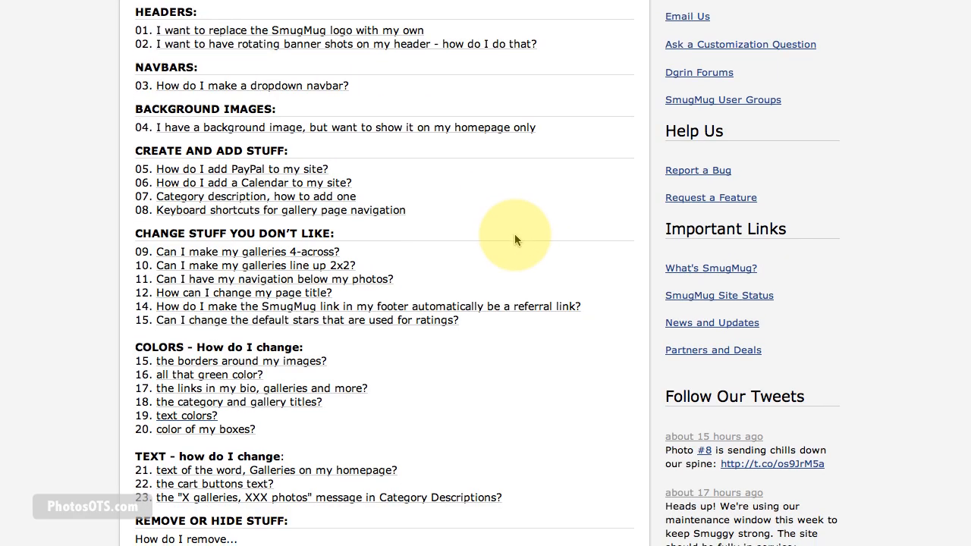
{"action": "scroll", "scroll_direction": "down", "scroll_amount": 3}
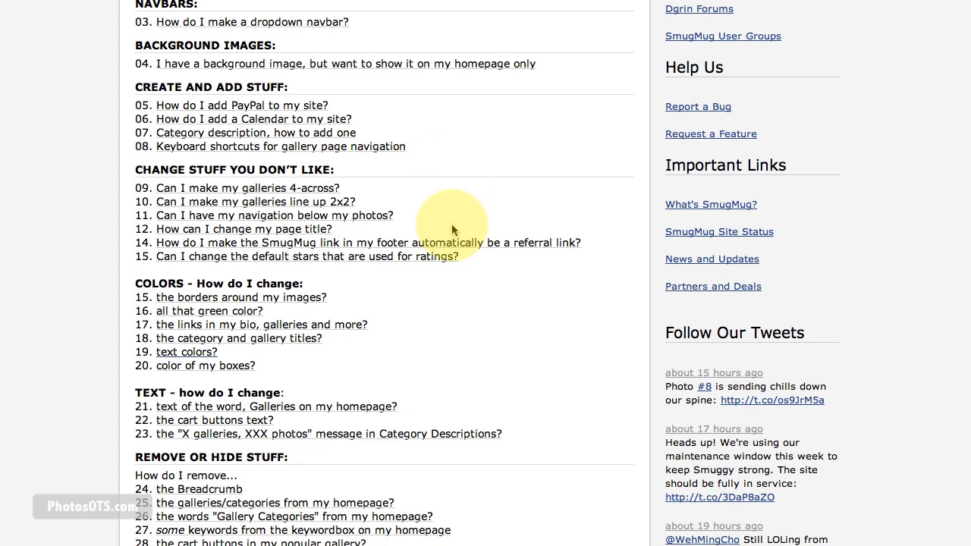
{"action": "scroll", "scroll_direction": "down", "scroll_amount": 3}
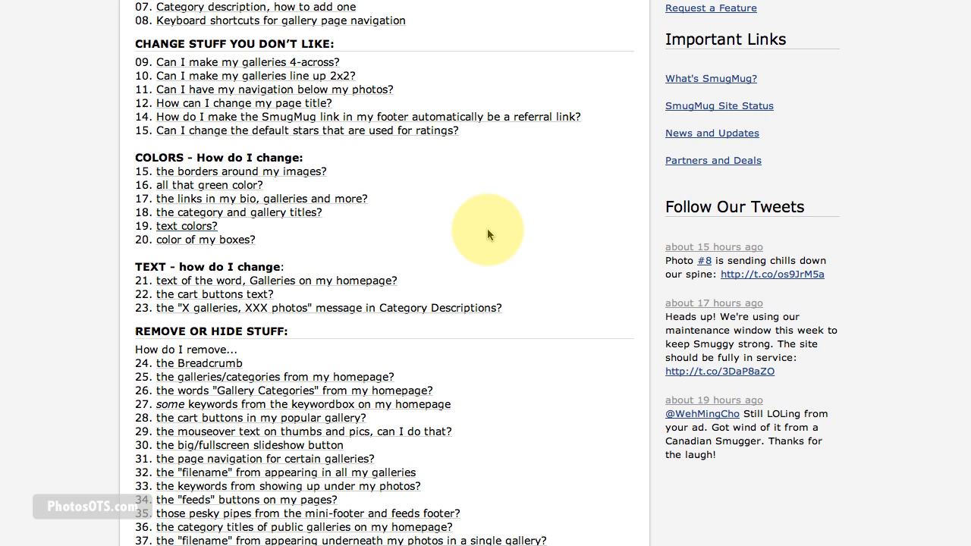
{"action": "scroll", "scroll_direction": "down", "scroll_amount": 3}
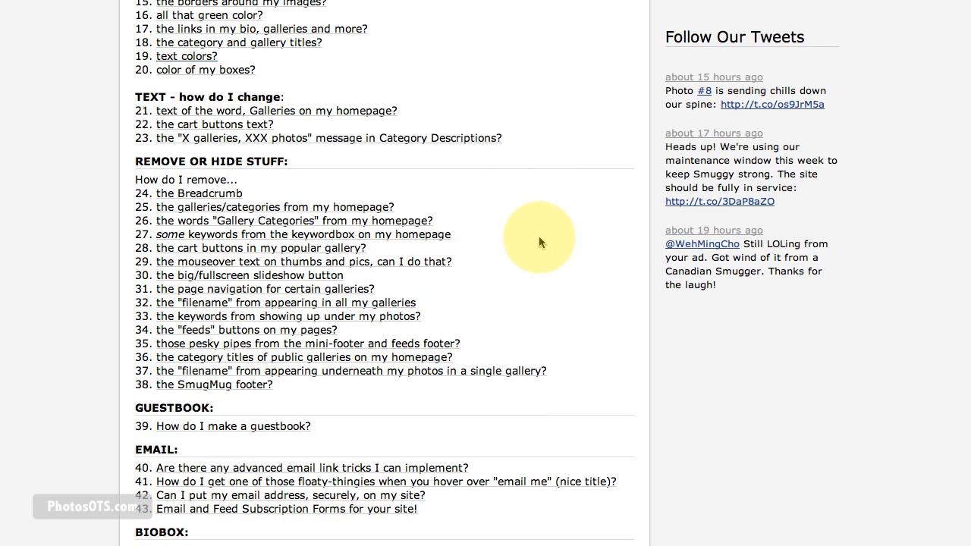
{"action": "scroll", "scroll_direction": "down", "scroll_amount": 3}
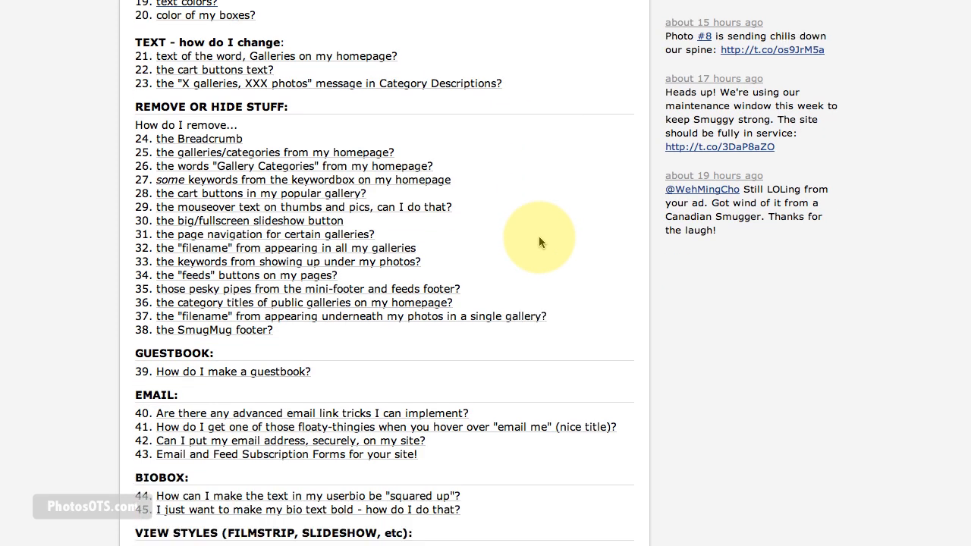
{"action": "mouse_move", "coordinate": [520, 260]}
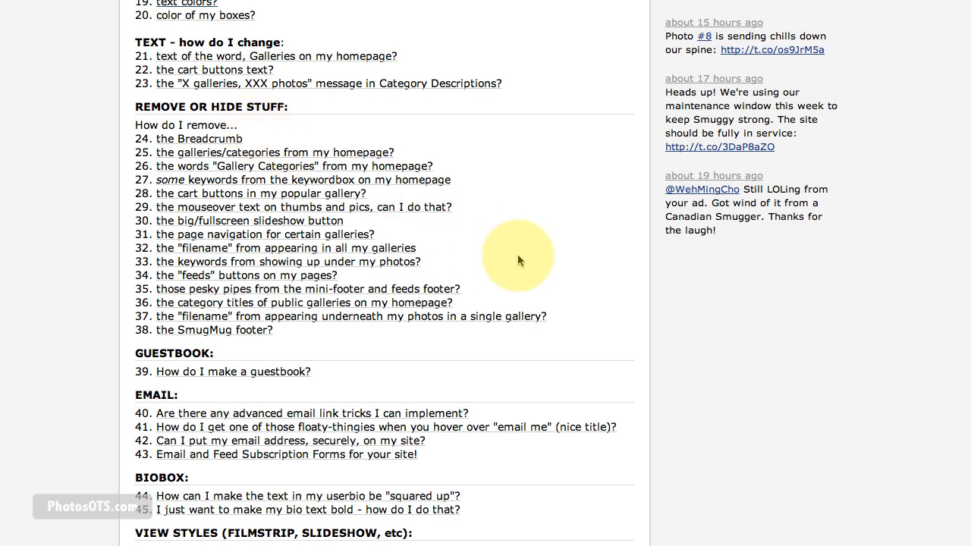
{"action": "scroll", "scroll_direction": "down", "scroll_amount": 3}
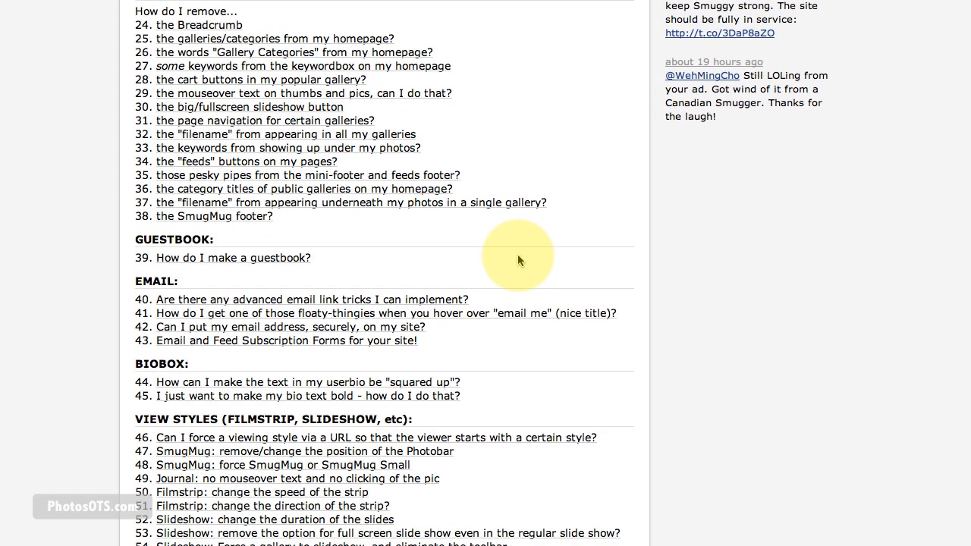
{"action": "mouse_move", "coordinate": [455, 254]}
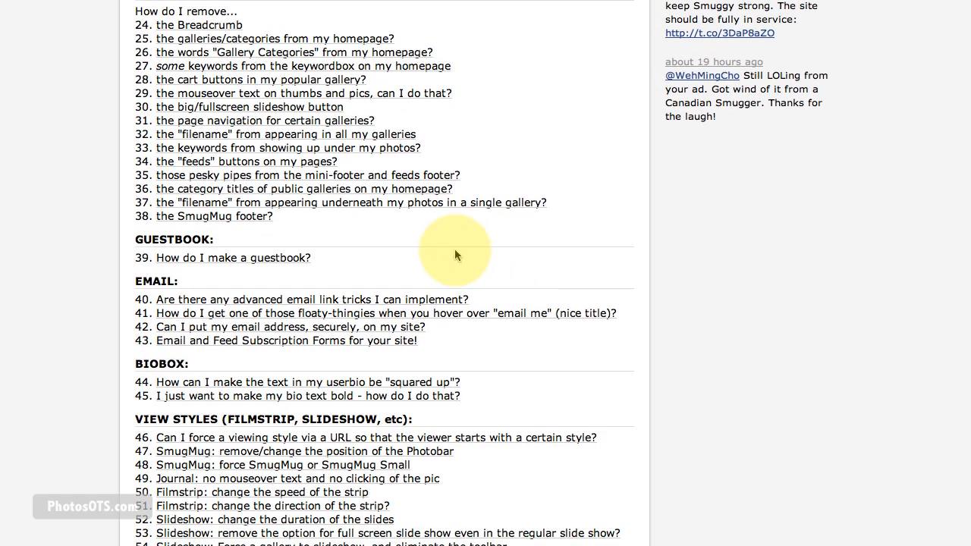
{"action": "mouse_move", "coordinate": [522, 250]}
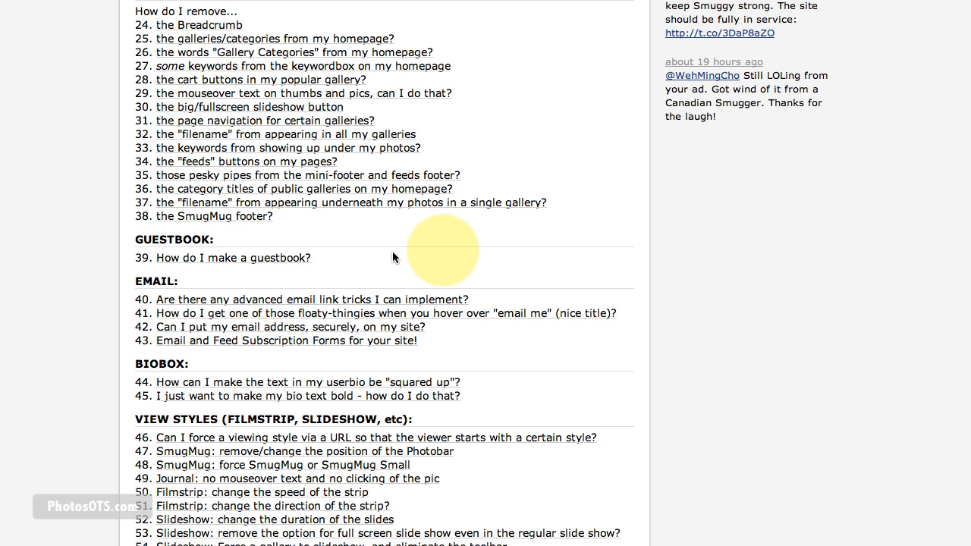
{"action": "mouse_move", "coordinate": [379, 259]}
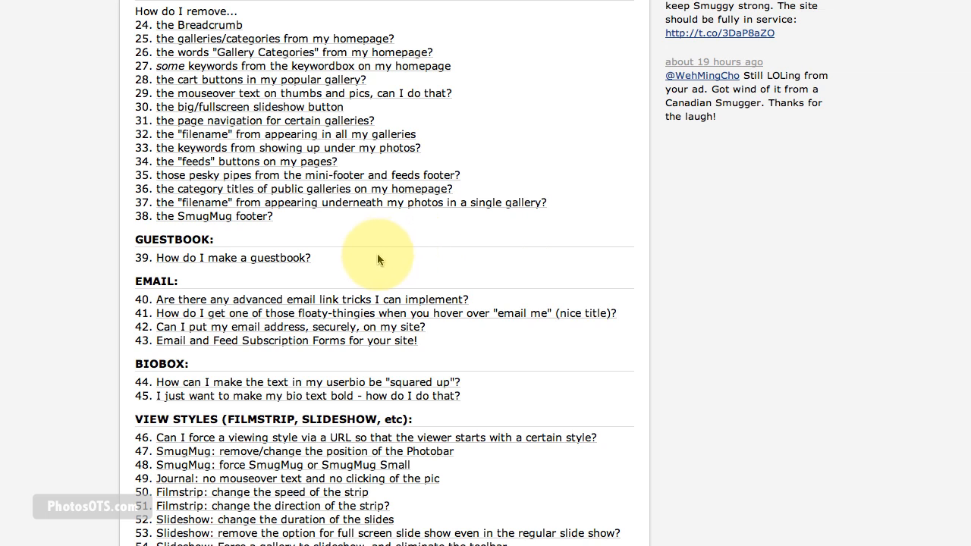
{"action": "mouse_move", "coordinate": [175, 261]}
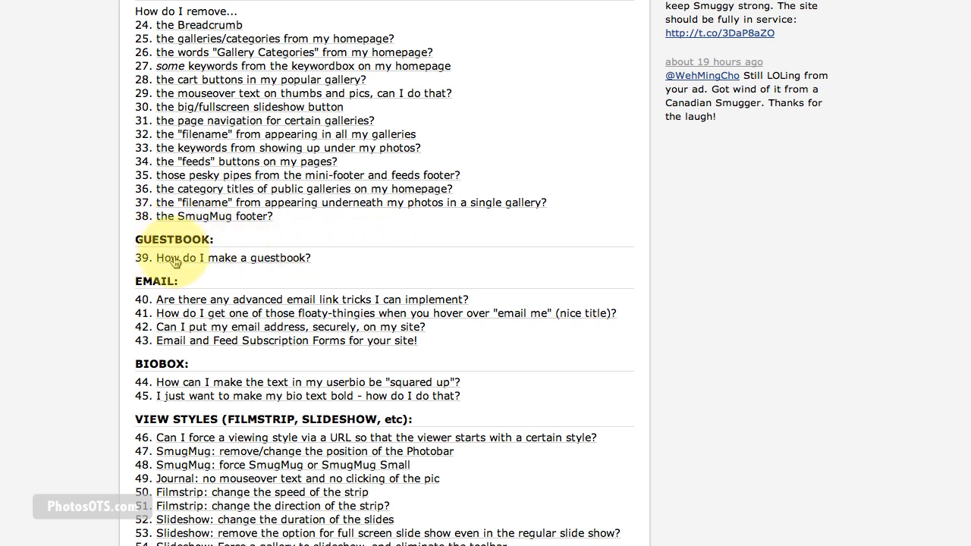
{"action": "left_click", "coordinate": [151, 257]}
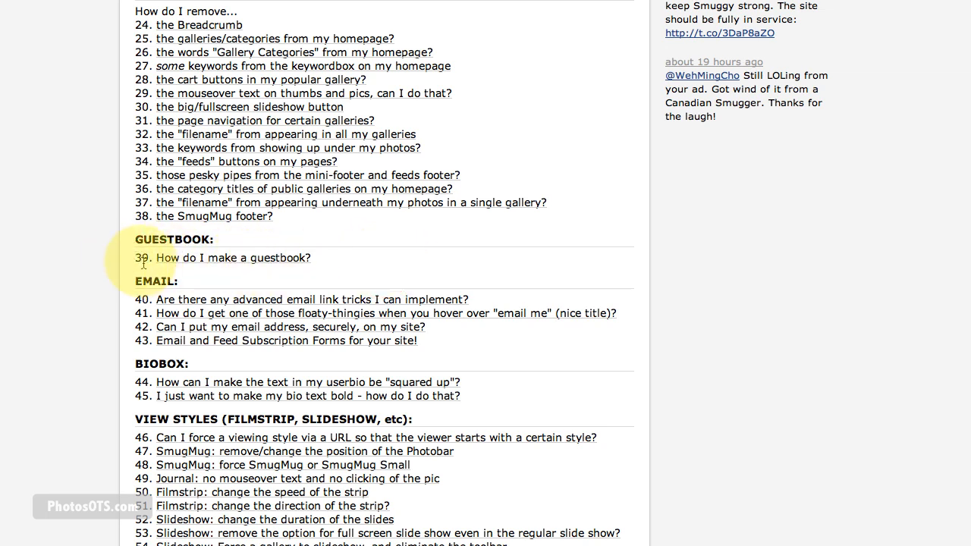
{"action": "mouse_move", "coordinate": [255, 264]}
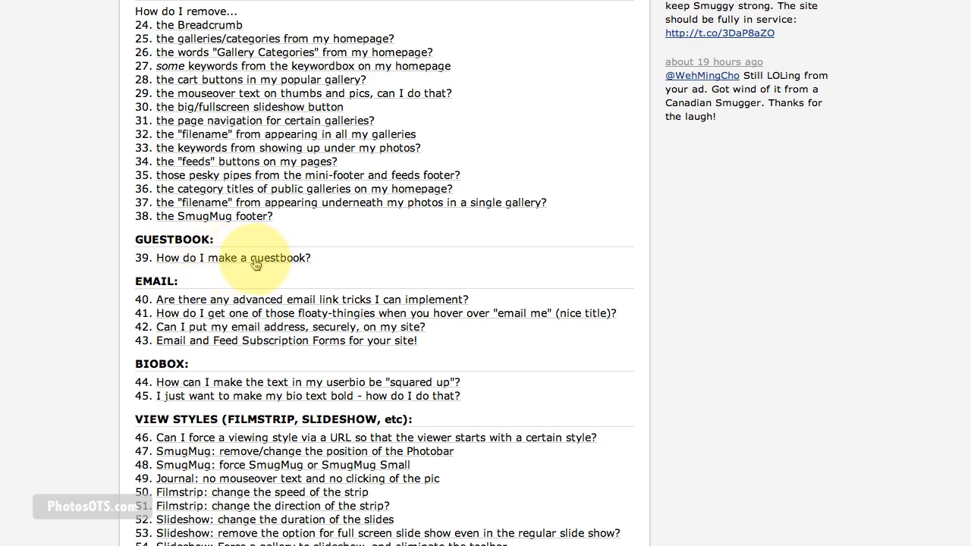
{"action": "mouse_move", "coordinate": [289, 263]}
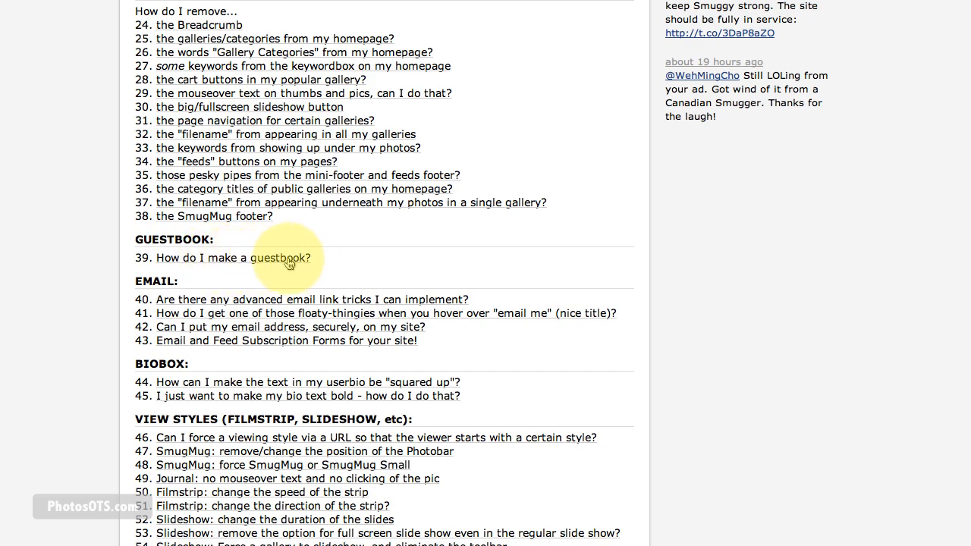
Open the guestbook how-to thread on Digital Grin and read through its steps.
{"action": "left_click", "coordinate": [277, 258]}
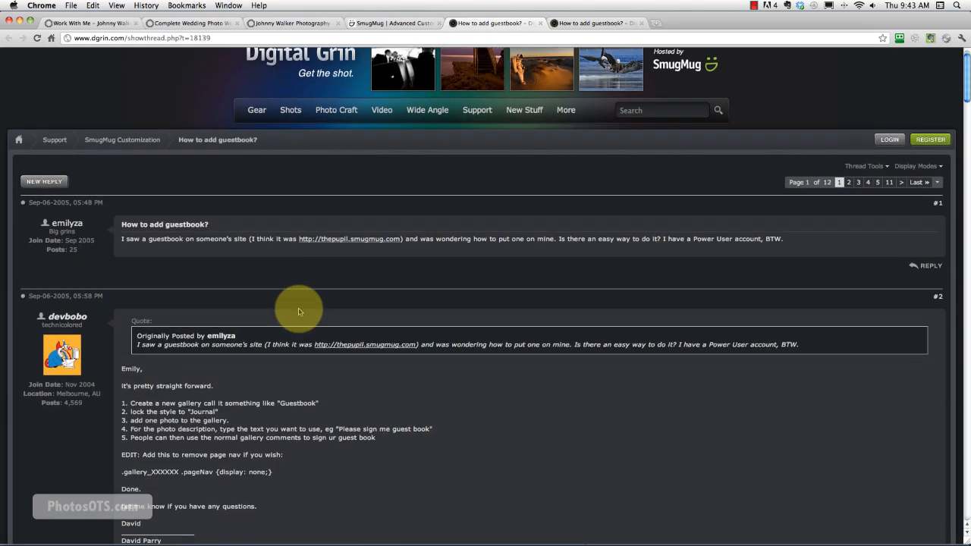
{"action": "scroll", "scroll_direction": "down", "scroll_amount": 3}
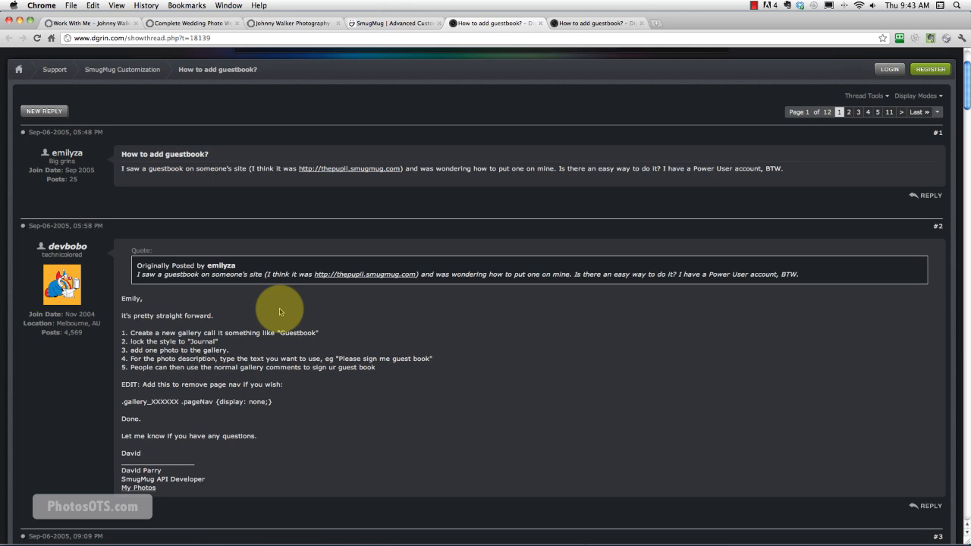
{"action": "scroll", "scroll_direction": "down", "scroll_amount": 3}
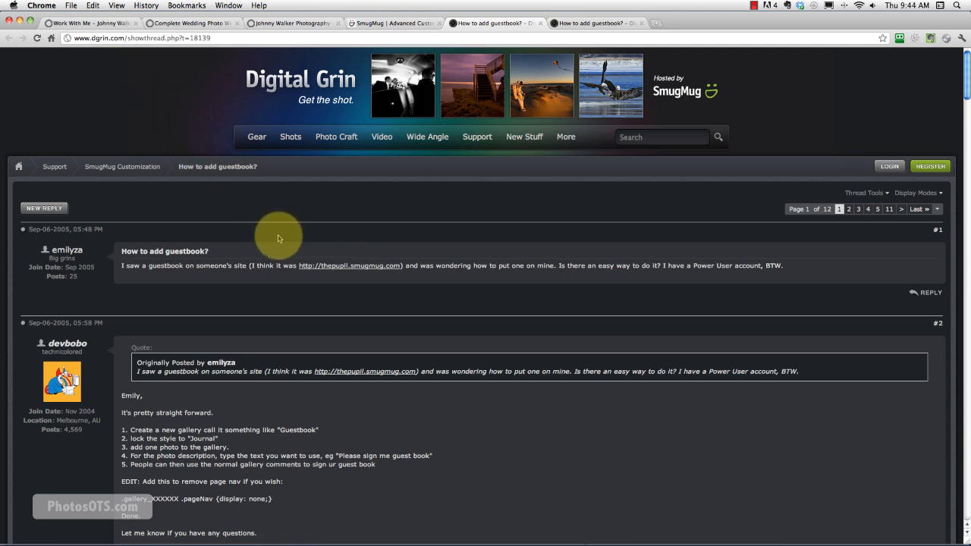
{"action": "scroll", "scroll_direction": "down", "scroll_amount": 3}
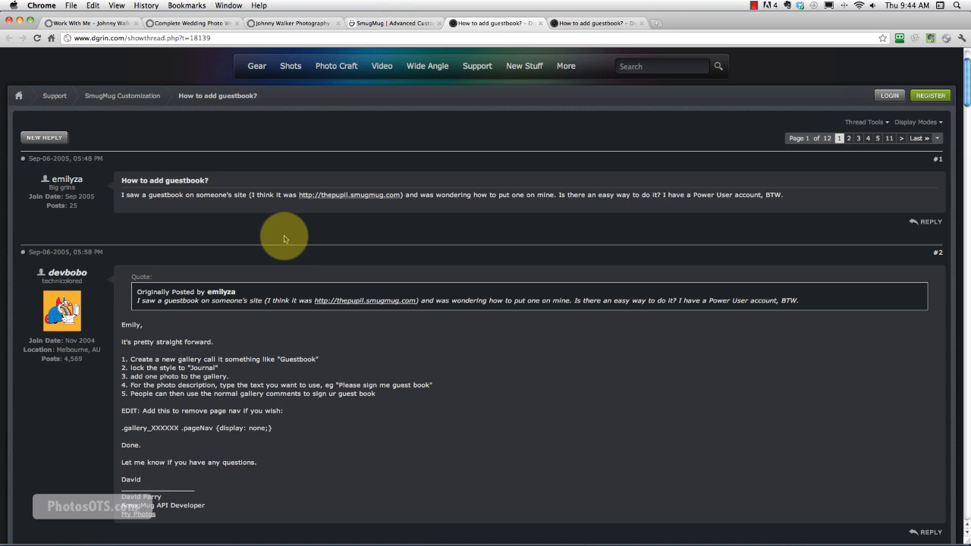
{"action": "scroll", "scroll_direction": "down", "scroll_amount": 3}
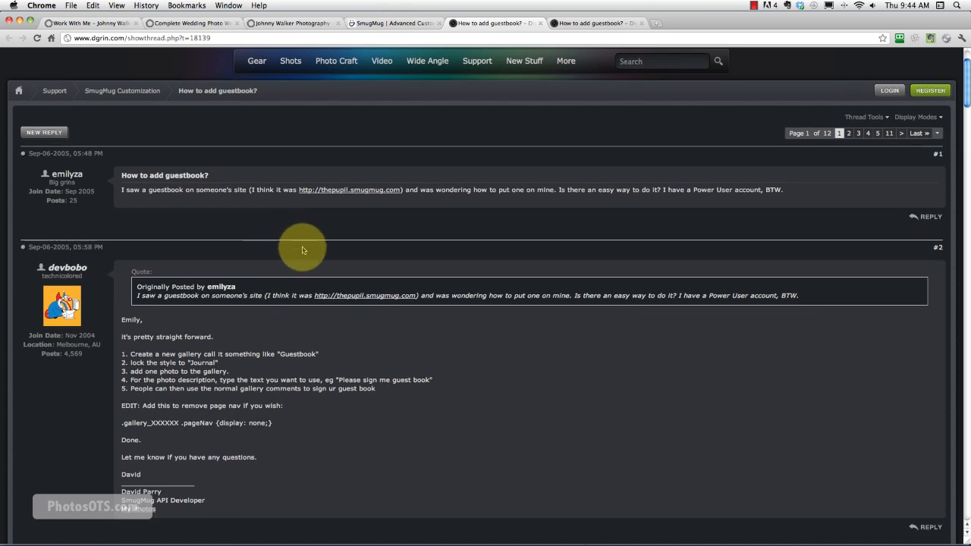
{"action": "mouse_move", "coordinate": [312, 250]}
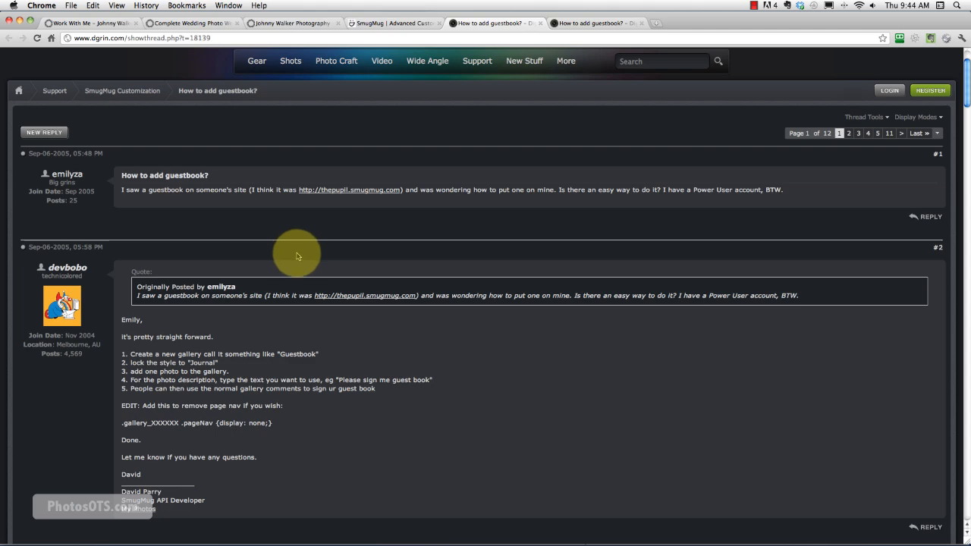
{"action": "scroll", "scroll_direction": "down", "scroll_amount": 3}
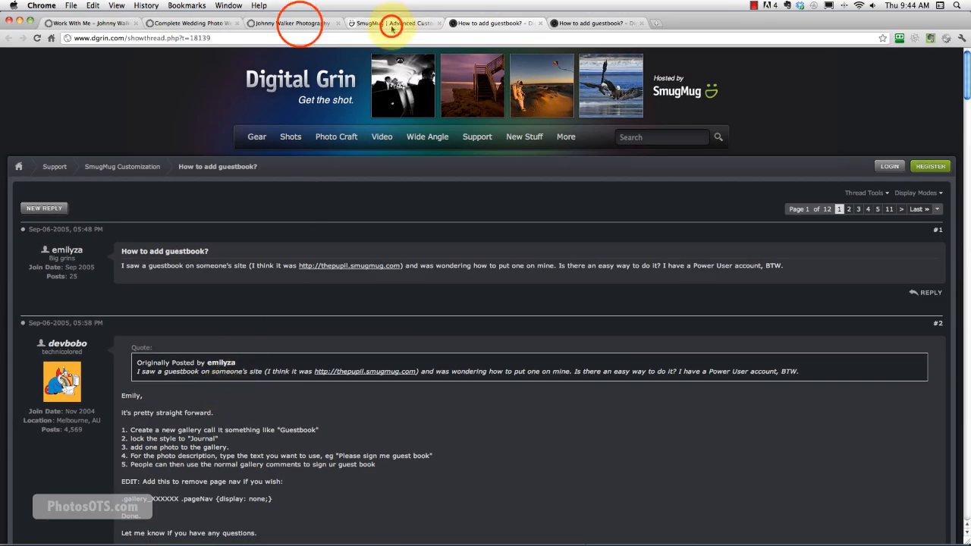
Start a new gallery from Upload > New Gallery on the SmugMug homepage.
{"action": "left_click", "coordinate": [288, 22]}
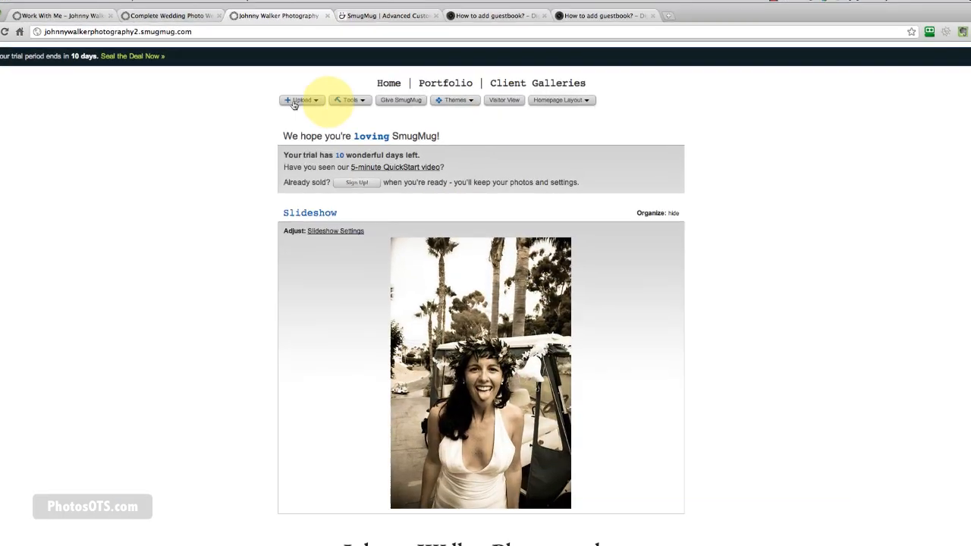
{"action": "left_click", "coordinate": [302, 99]}
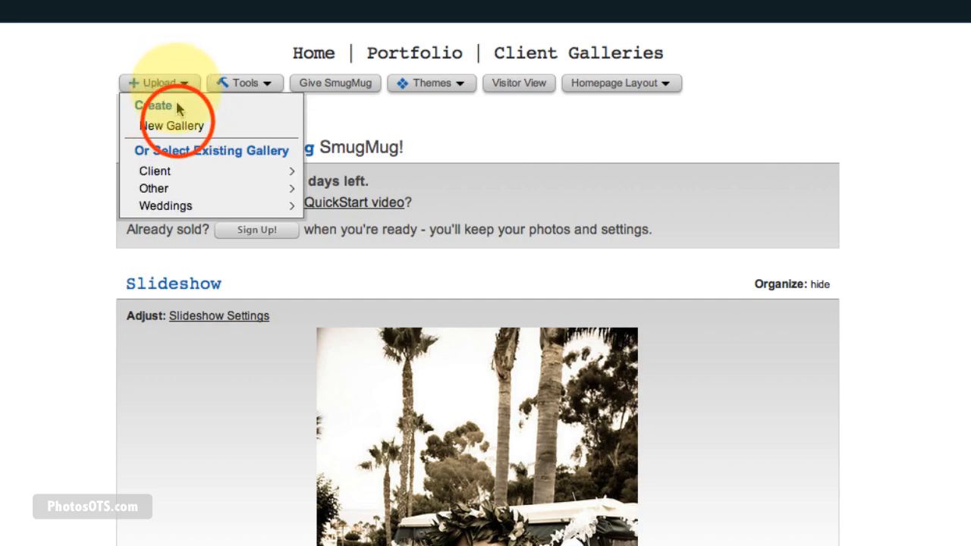
{"action": "left_click", "coordinate": [172, 126]}
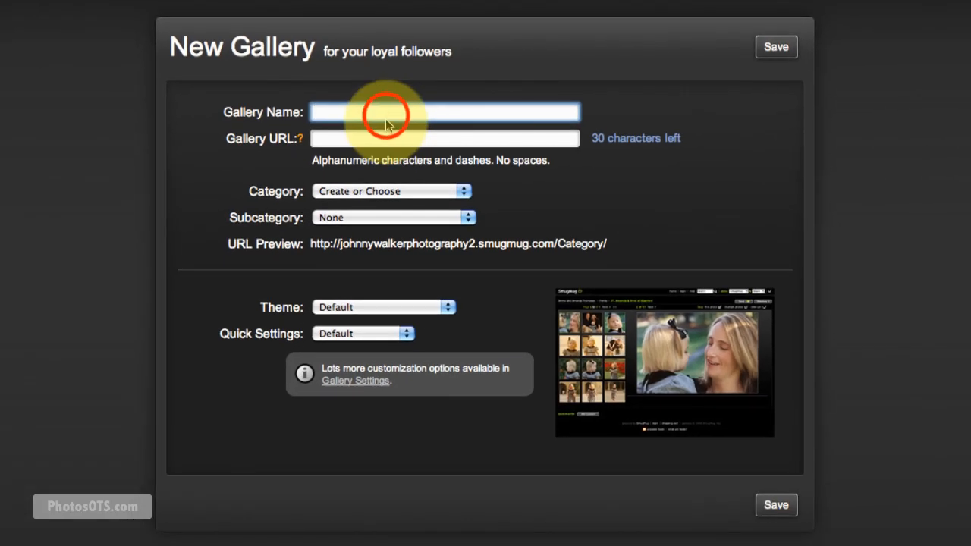
Name the new gallery 'Work With Me', set its category to Other, and save.
{"action": "type", "text": "Work"}
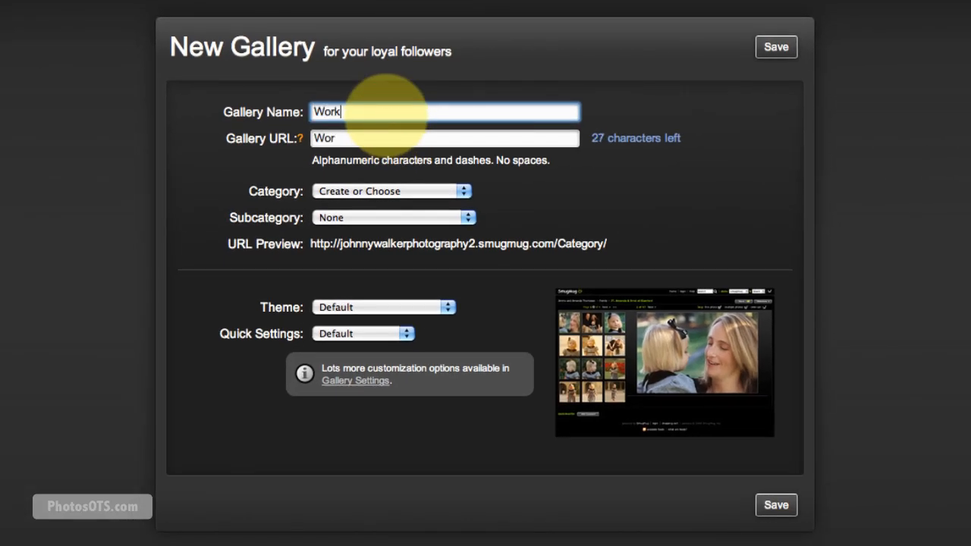
{"action": "type", "text": "With"}
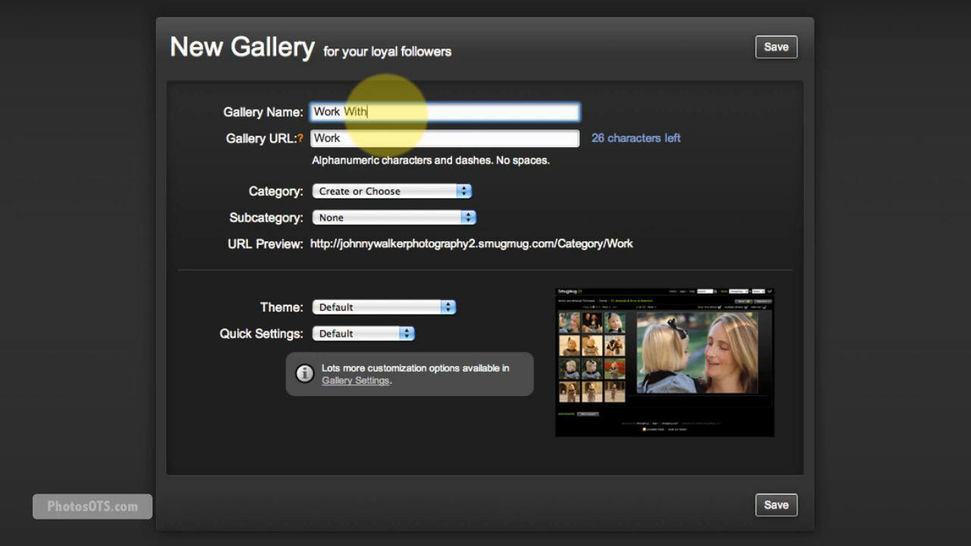
{"action": "type", "text": "Me"}
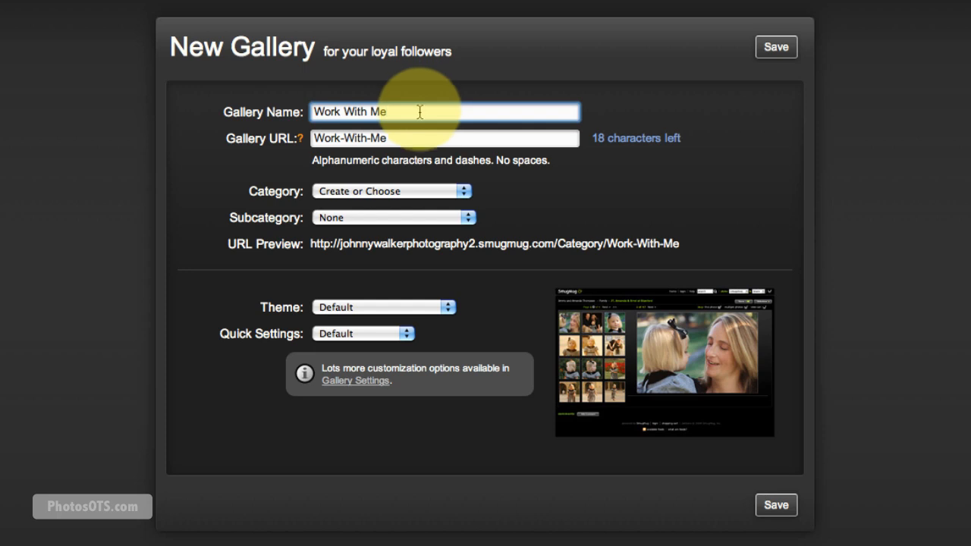
{"action": "mouse_move", "coordinate": [401, 191]}
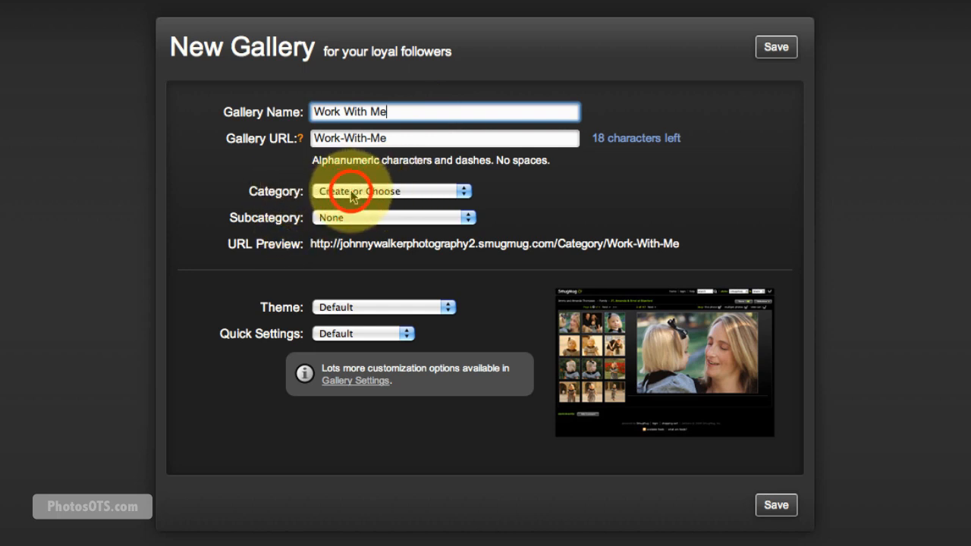
{"action": "left_click", "coordinate": [391, 190]}
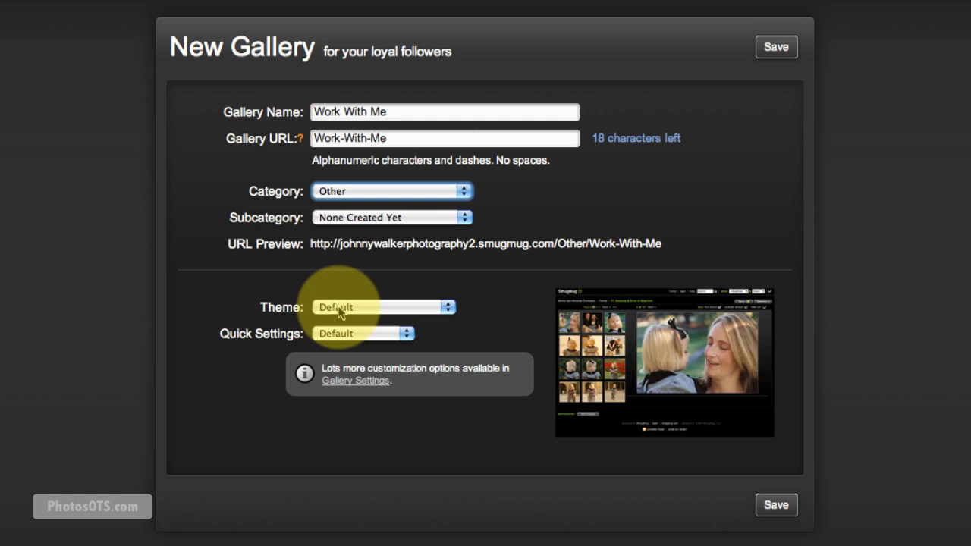
{"action": "mouse_move", "coordinate": [380, 293]}
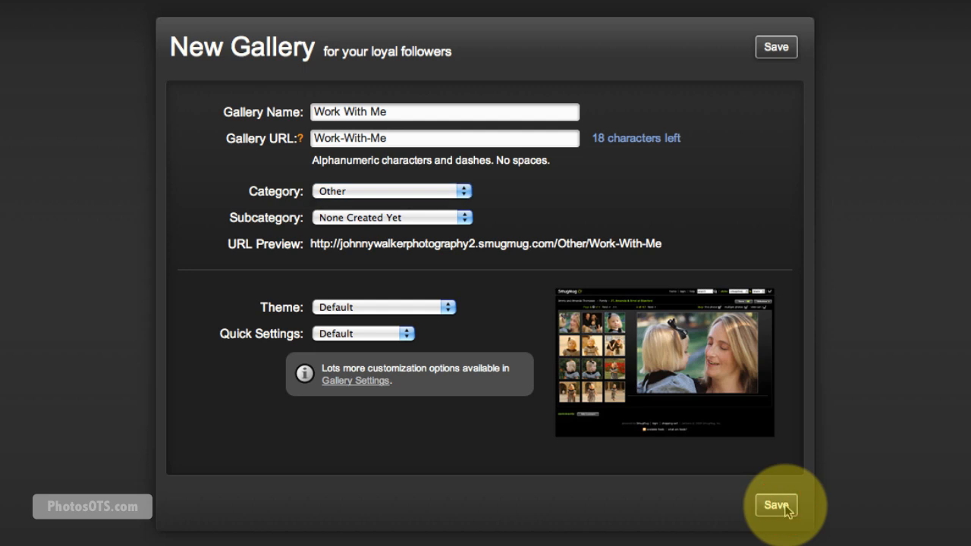
{"action": "left_click", "coordinate": [776, 505]}
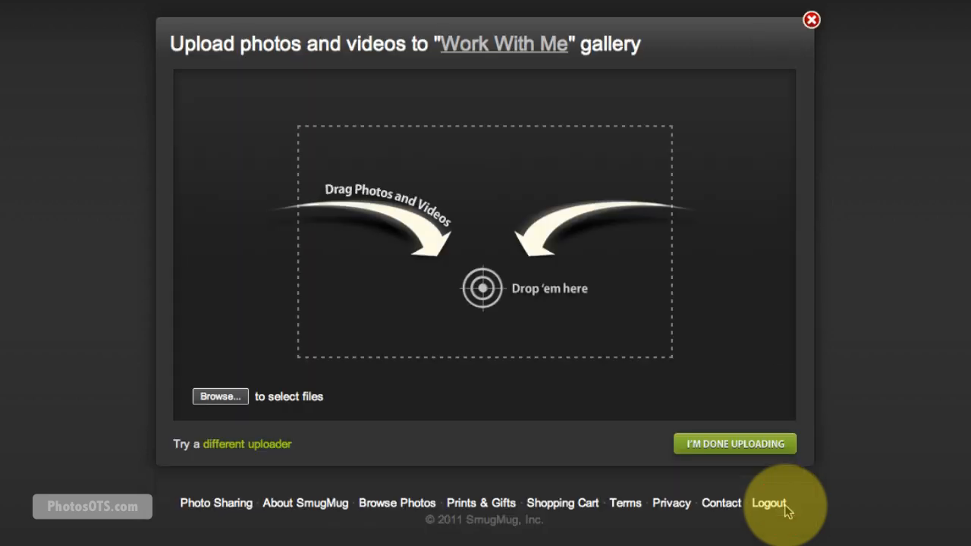
{"action": "mouse_move", "coordinate": [775, 481]}
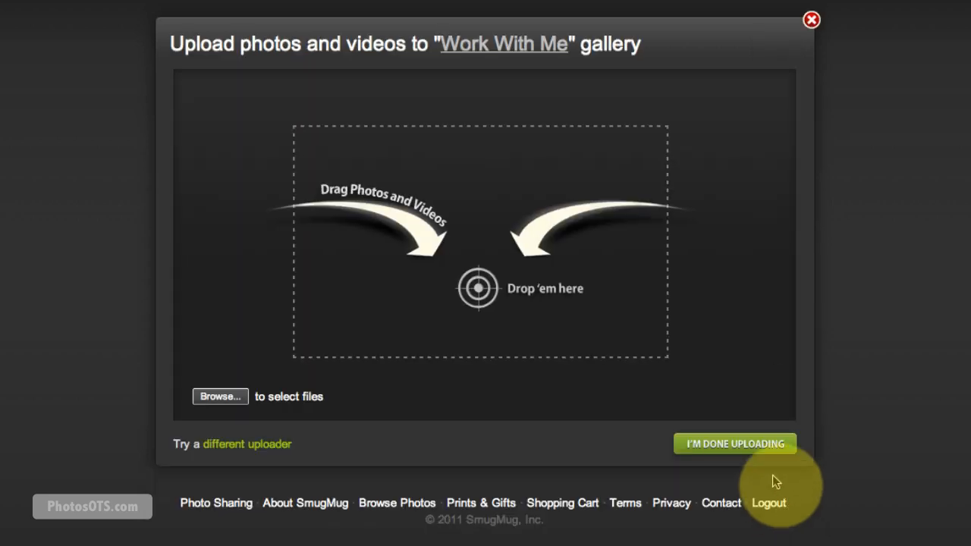
{"action": "mouse_move", "coordinate": [918, 264]}
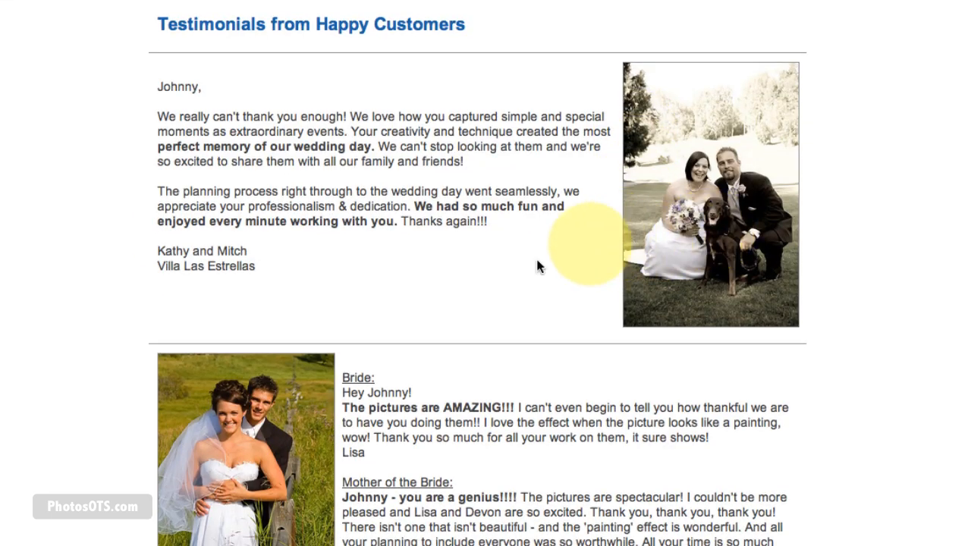
Browse from the uploader to the local Work With Me photo folder.
{"action": "scroll", "scroll_direction": "down", "scroll_amount": 3}
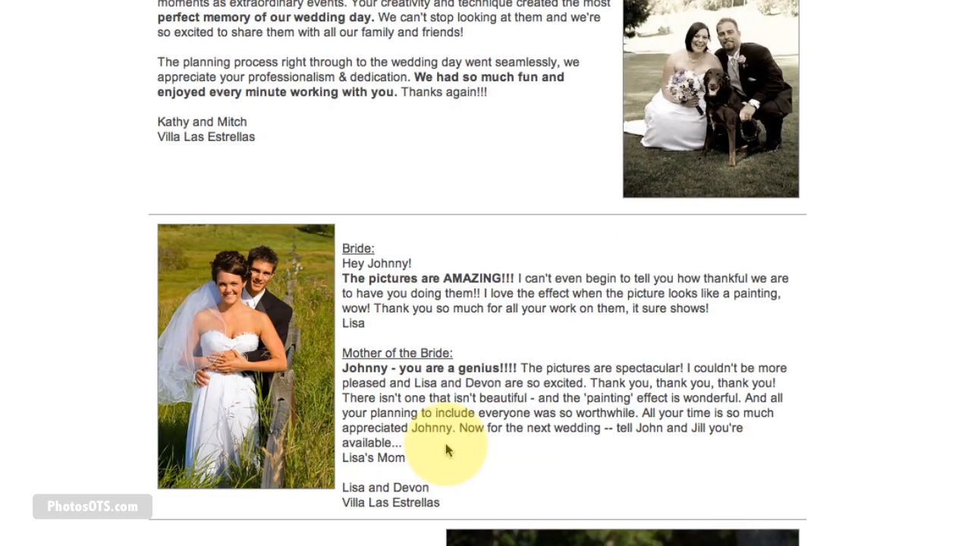
{"action": "scroll", "scroll_direction": "down", "scroll_amount": 3}
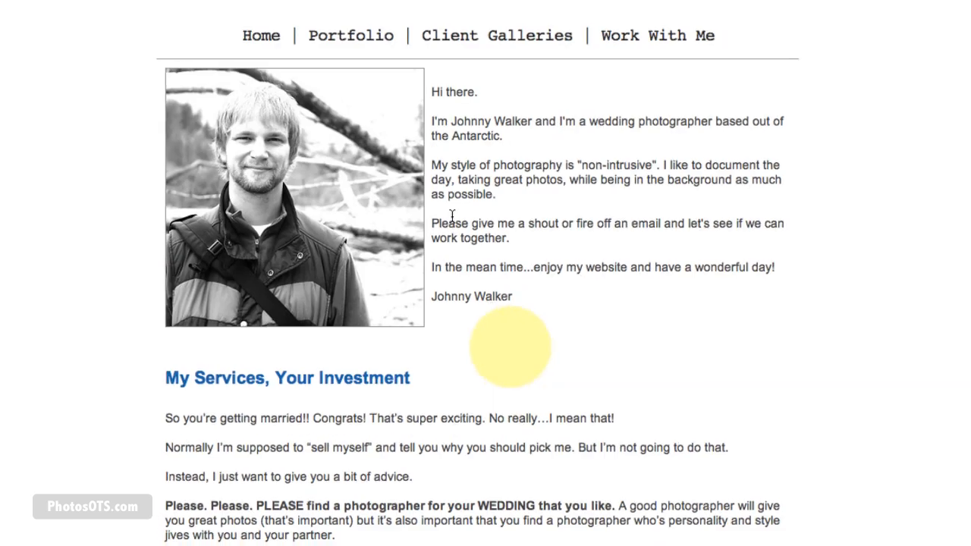
{"action": "left_click", "coordinate": [269, 23]}
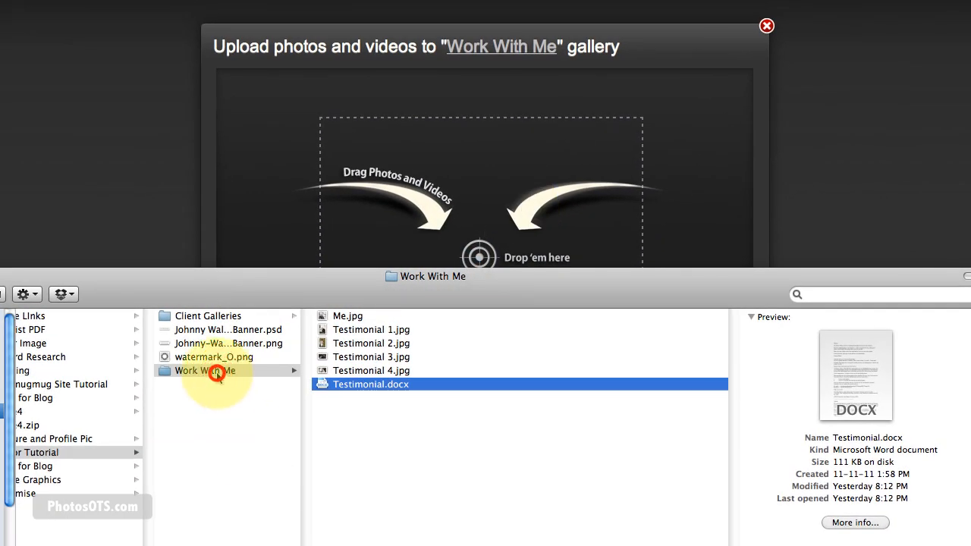
Upload Me.jpg and the four testimonial photos, then finish uploading to view the gallery.
{"action": "left_click", "coordinate": [347, 316]}
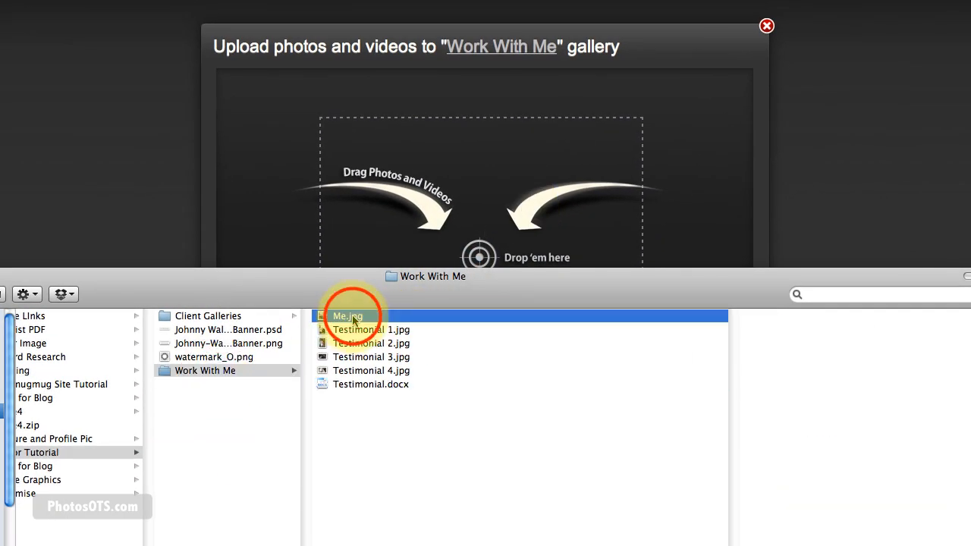
{"action": "left_click", "coordinate": [371, 370]}
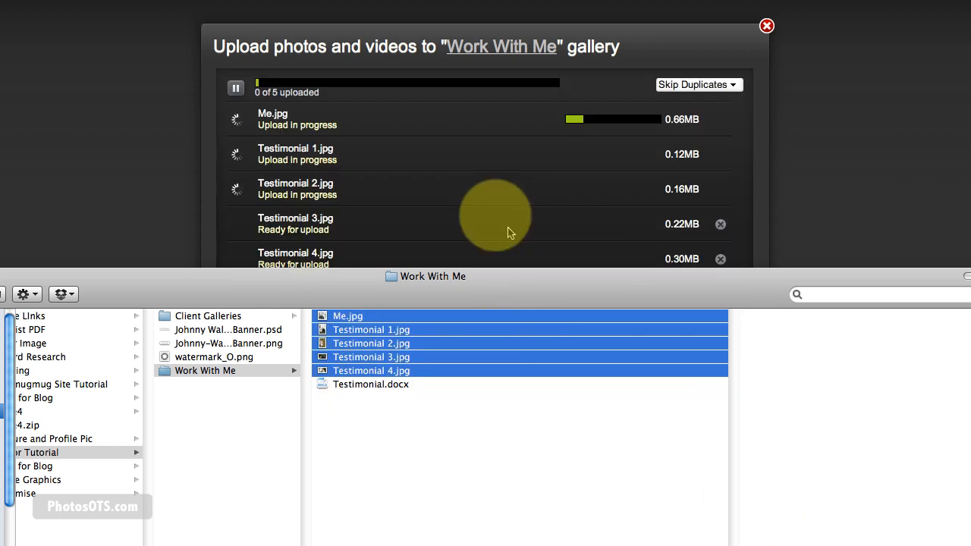
{"action": "mouse_move", "coordinate": [823, 163]}
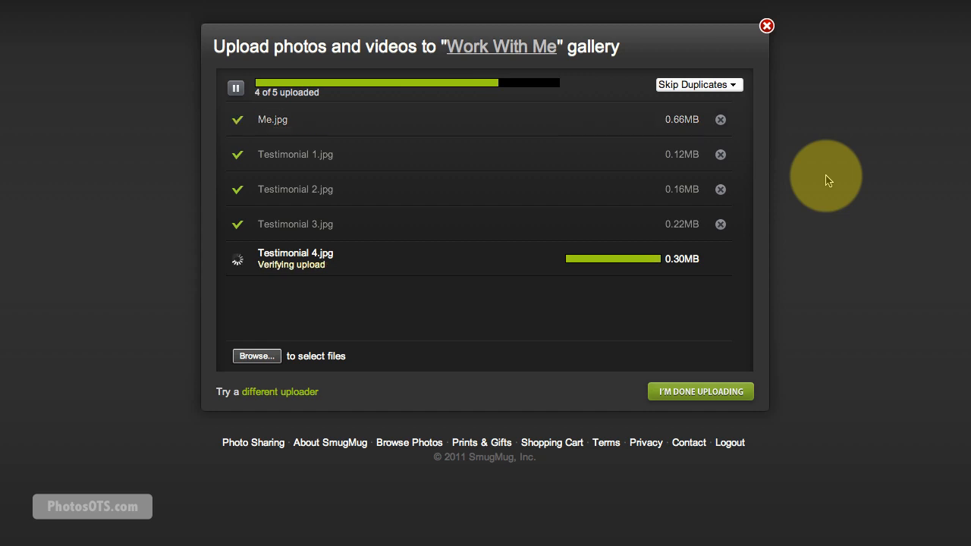
{"action": "left_click", "coordinate": [691, 396]}
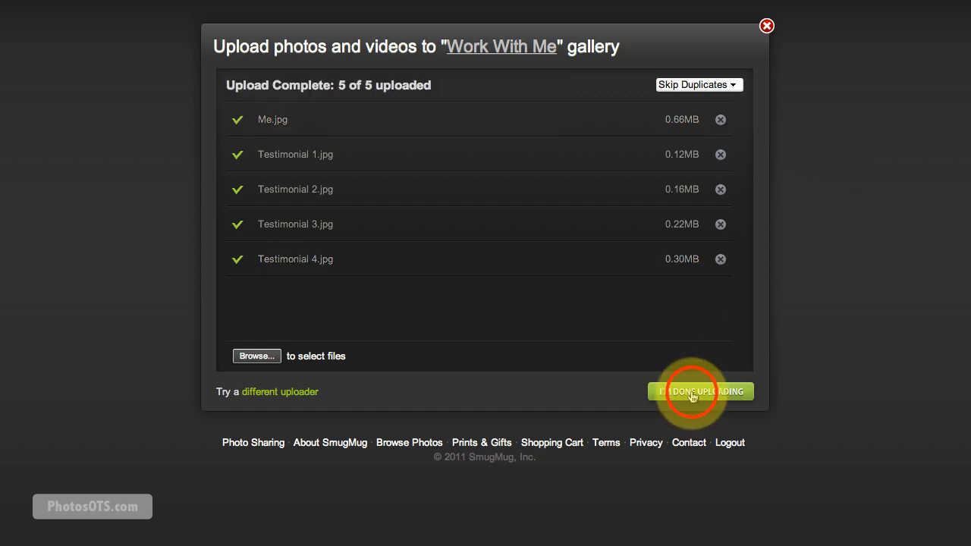
{"action": "left_click", "coordinate": [700, 391]}
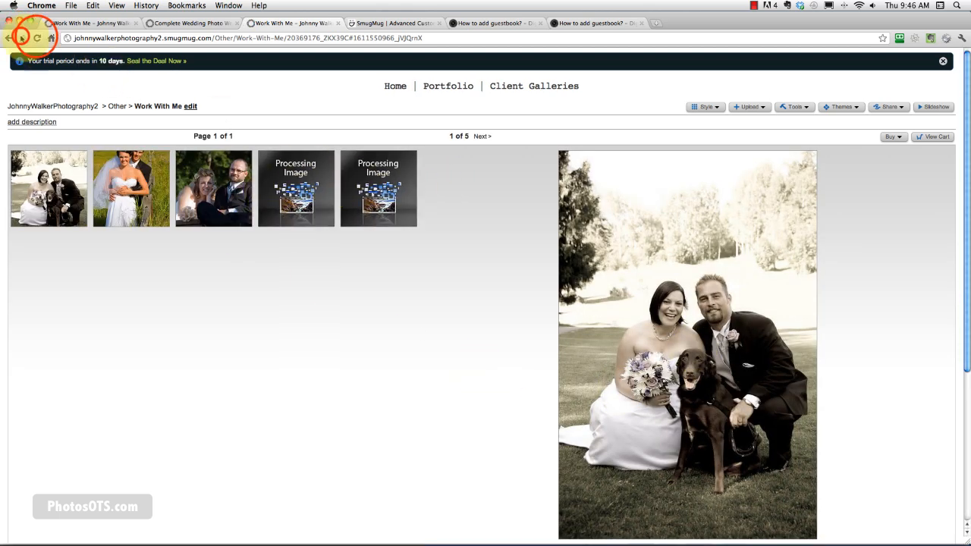
Reload the gallery, then choose Tools > Gallery Settings for Work With Me.
{"action": "left_click", "coordinate": [8, 38]}
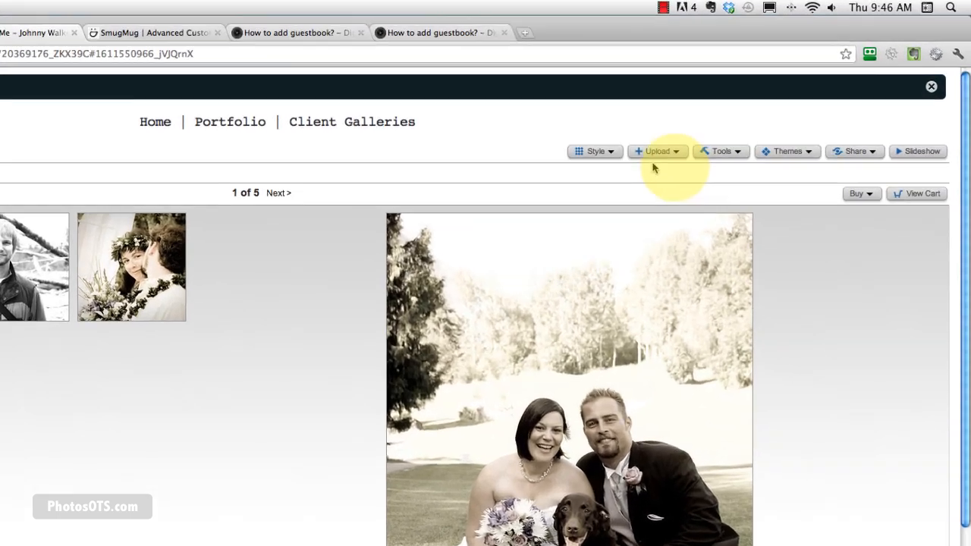
{"action": "left_click", "coordinate": [717, 151]}
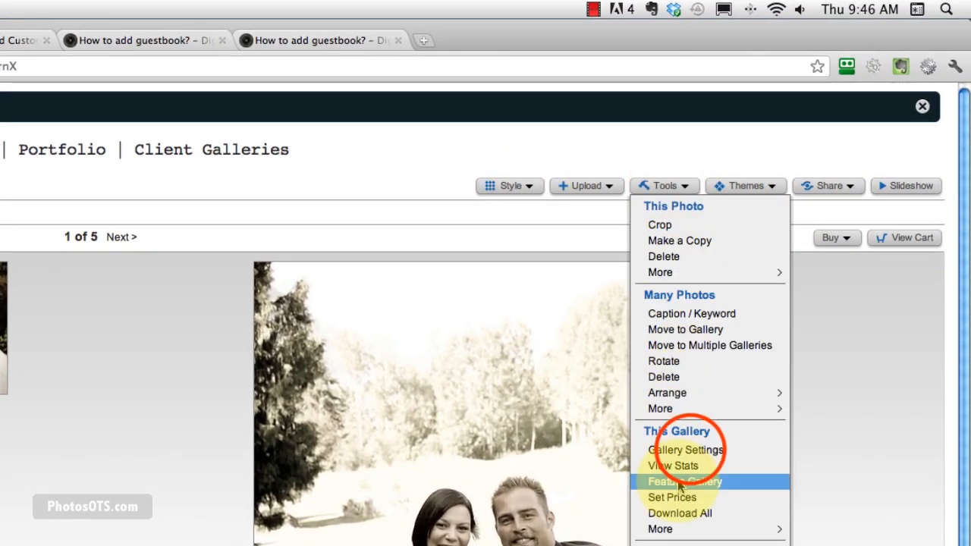
{"action": "left_click", "coordinate": [685, 449]}
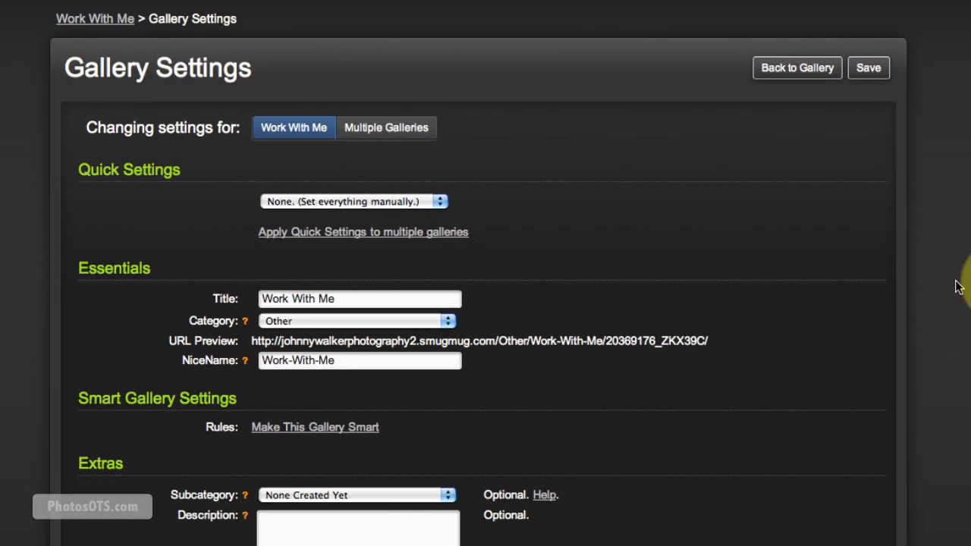
{"action": "mouse_move", "coordinate": [228, 241]}
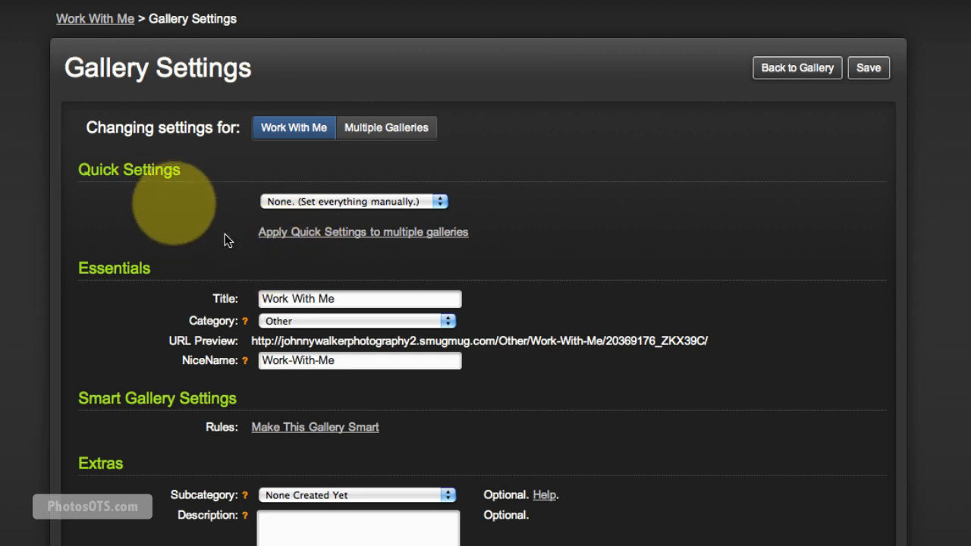
In Look & Feel, choose the Journal gallery style, with Clean on and camera info off.
{"action": "scroll", "scroll_direction": "down", "scroll_amount": 3}
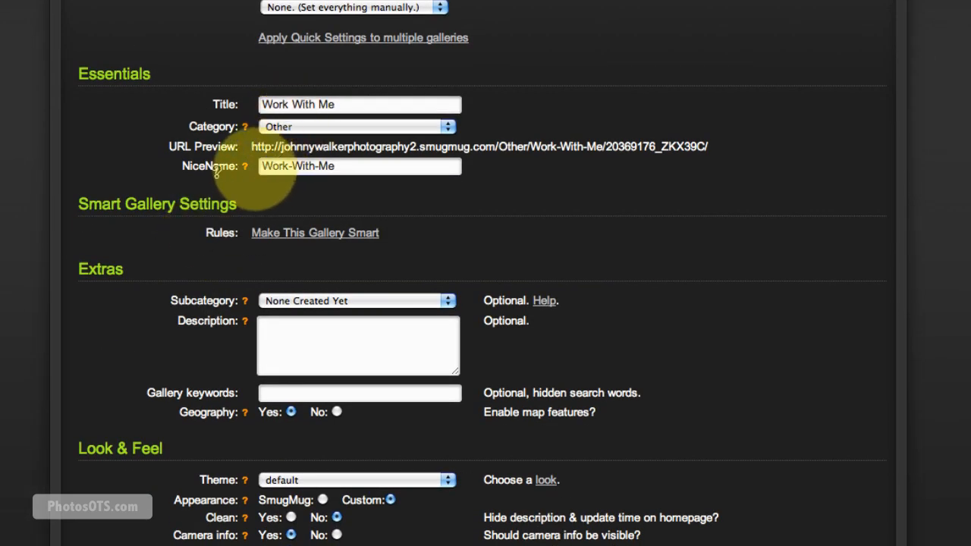
{"action": "scroll", "scroll_direction": "down", "scroll_amount": 3}
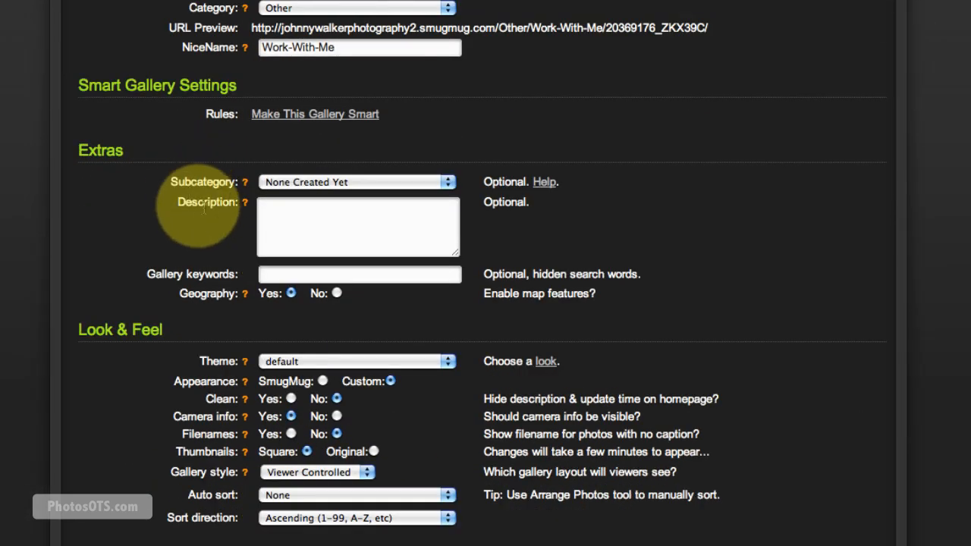
{"action": "scroll", "scroll_direction": "down", "scroll_amount": 3}
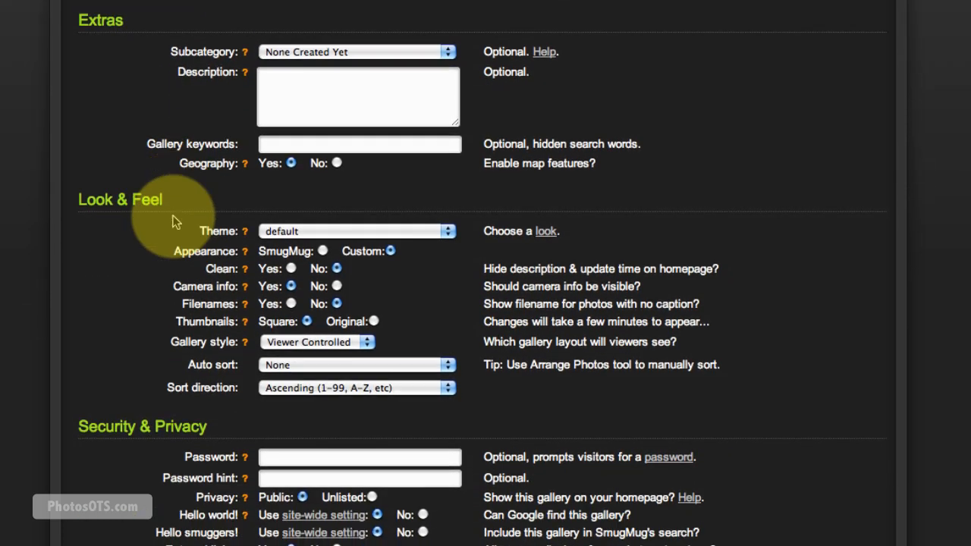
{"action": "scroll", "scroll_direction": "down", "scroll_amount": 3}
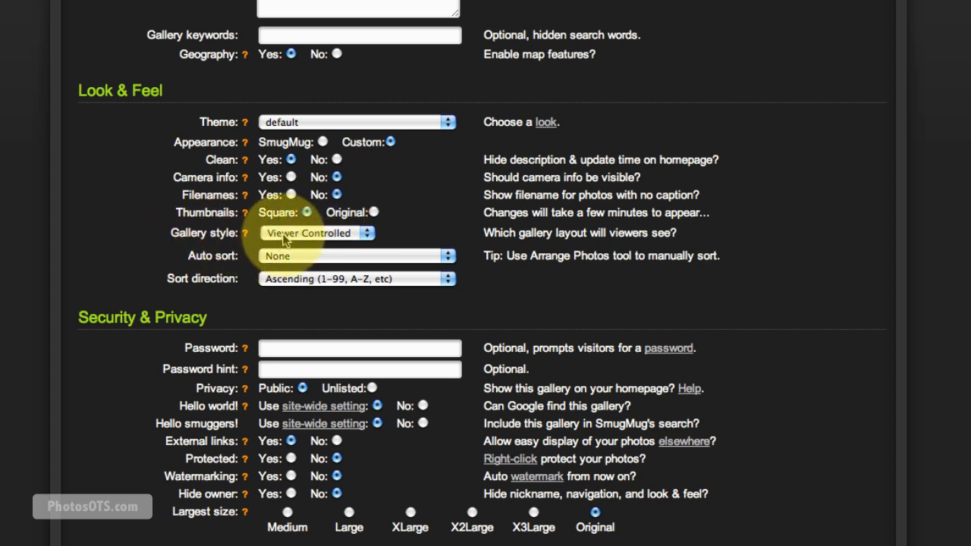
{"action": "left_click", "coordinate": [317, 233]}
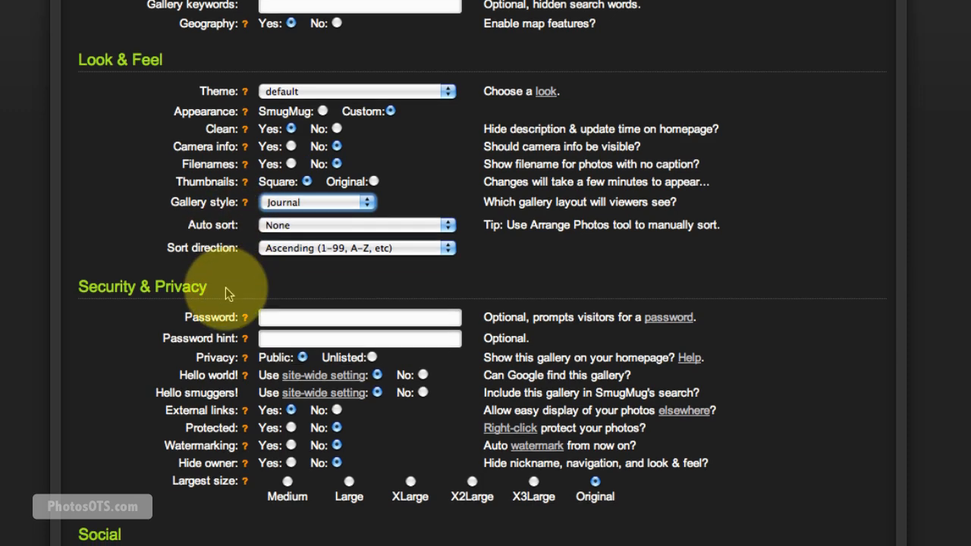
Scroll through the largest-size, social and printing settings down to the Save button.
{"action": "scroll", "scroll_direction": "down", "scroll_amount": 3}
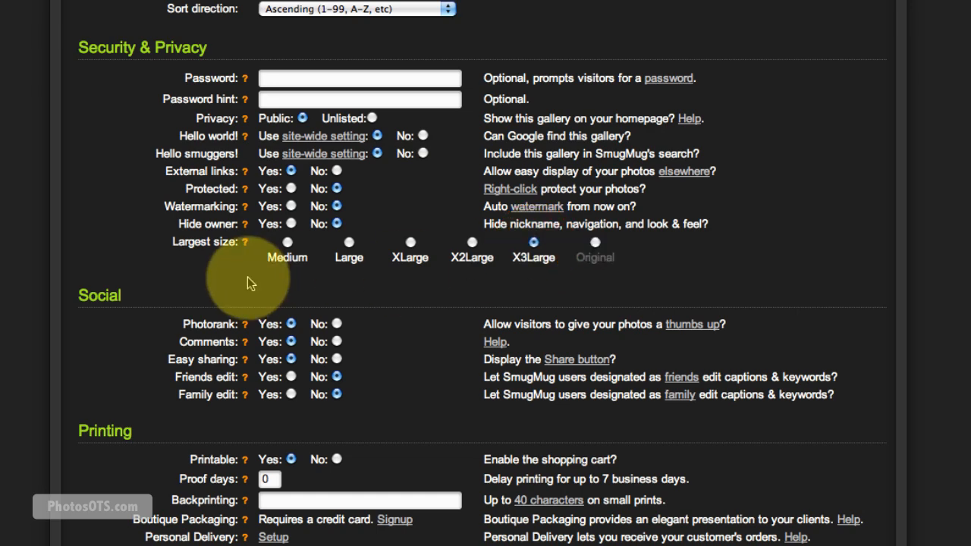
{"action": "scroll", "scroll_direction": "down", "scroll_amount": 3}
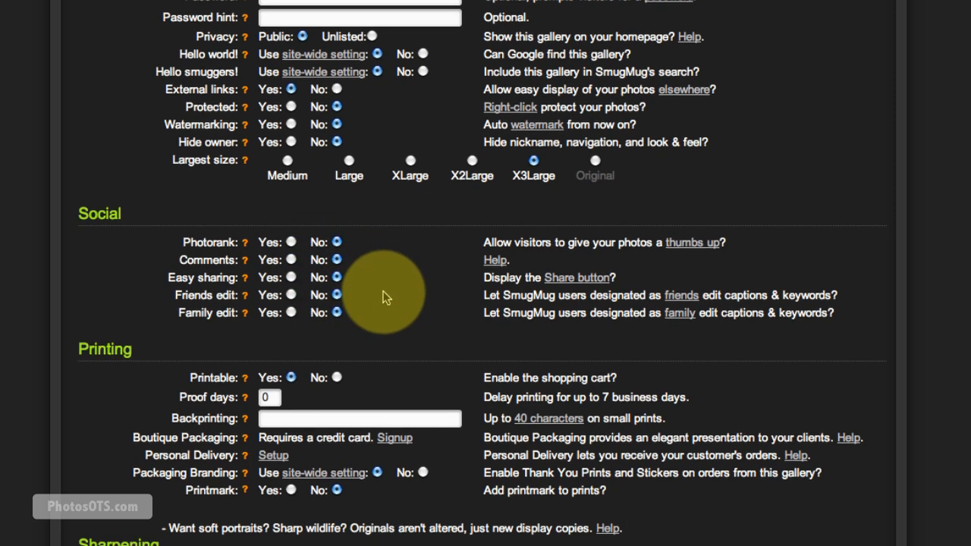
{"action": "scroll", "scroll_direction": "down", "scroll_amount": 3}
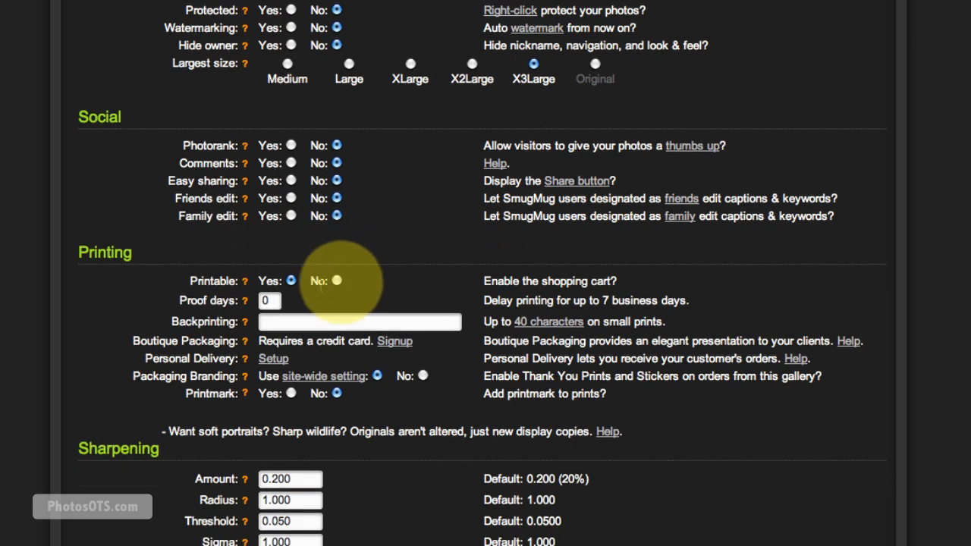
{"action": "mouse_move", "coordinate": [383, 287]}
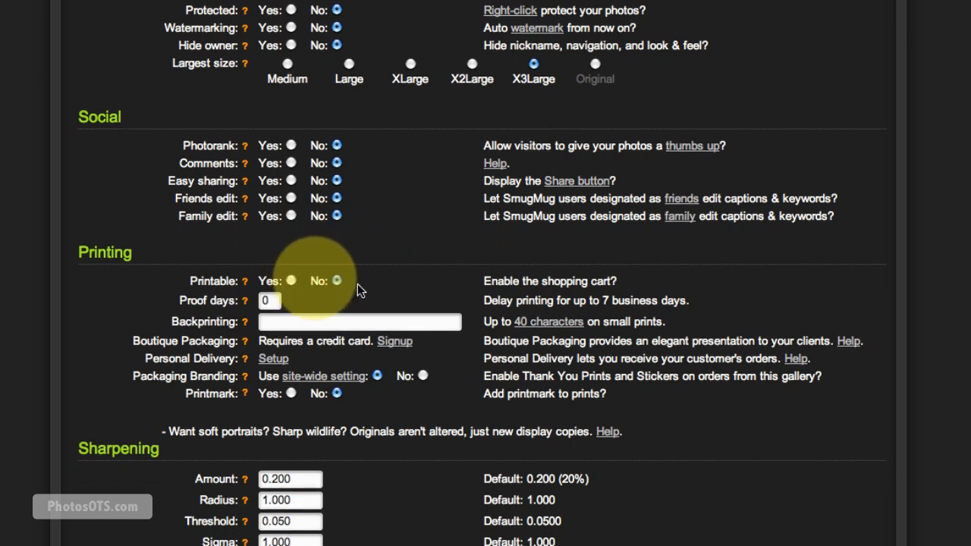
{"action": "scroll", "scroll_direction": "down", "scroll_amount": 3}
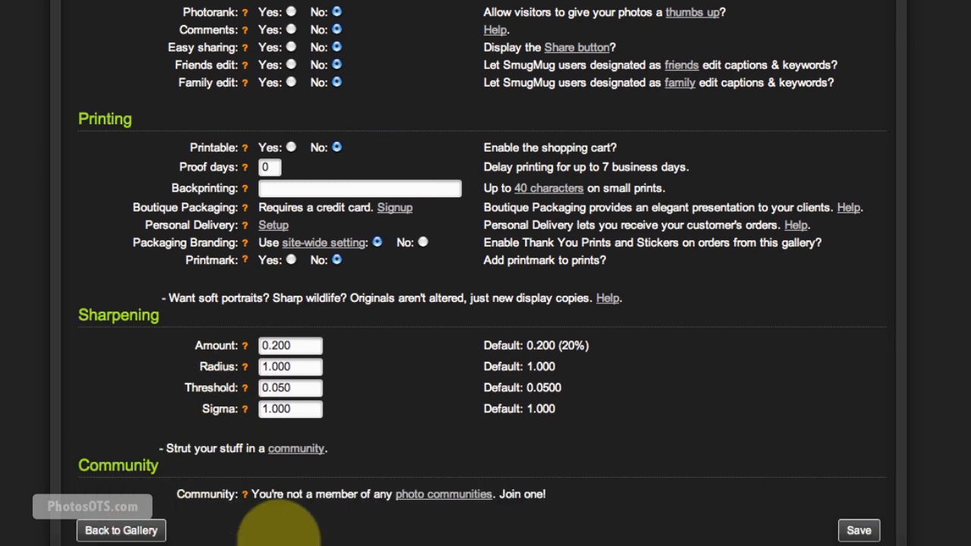
{"action": "scroll", "scroll_direction": "down", "scroll_amount": 3}
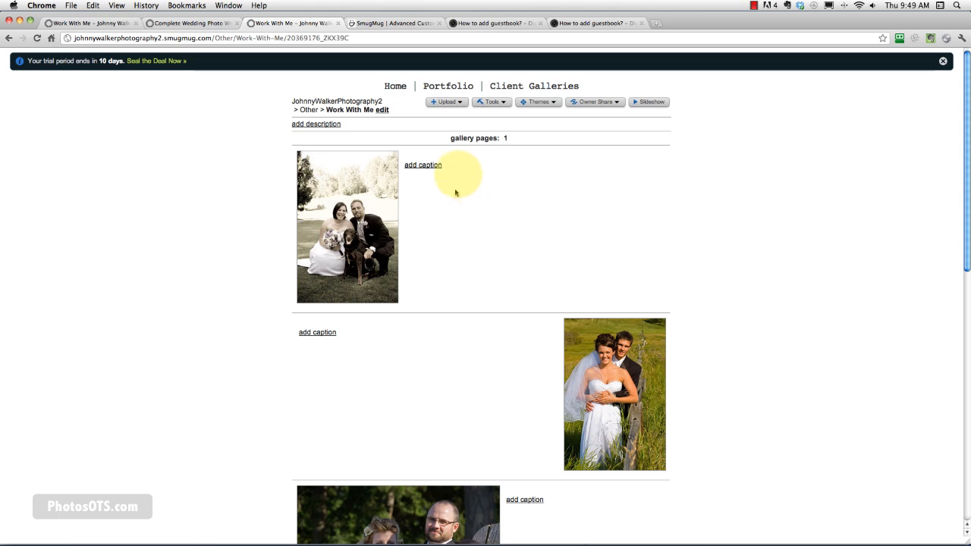
Open Drag to Arrange from the Work With Me gallery's Tools menu.
{"action": "scroll", "scroll_direction": "down", "scroll_amount": 3}
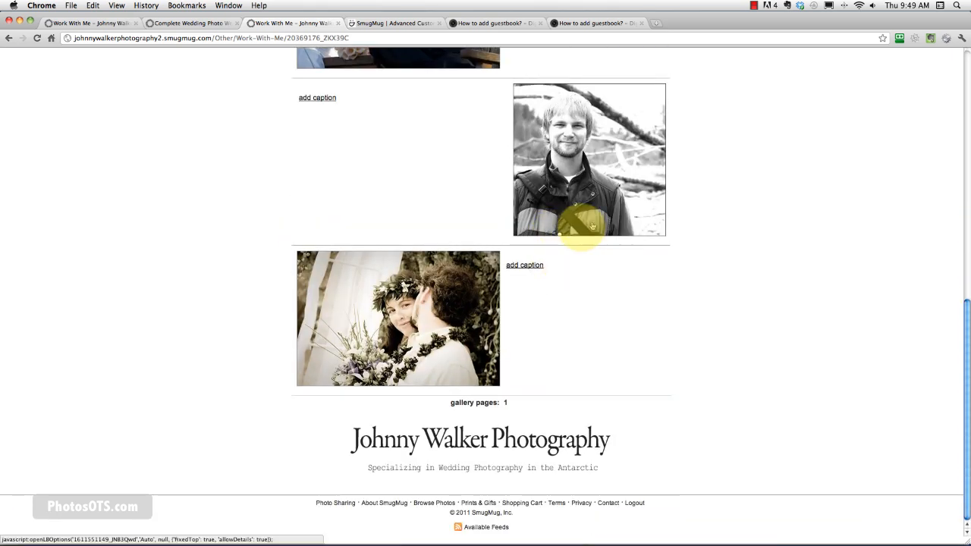
{"action": "scroll", "scroll_direction": "down", "scroll_amount": 3}
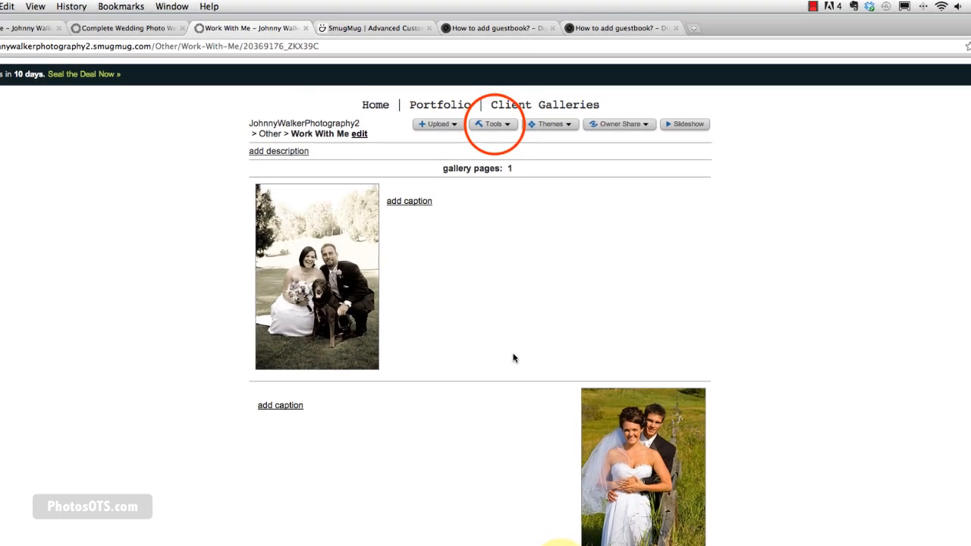
{"action": "left_click", "coordinate": [493, 123]}
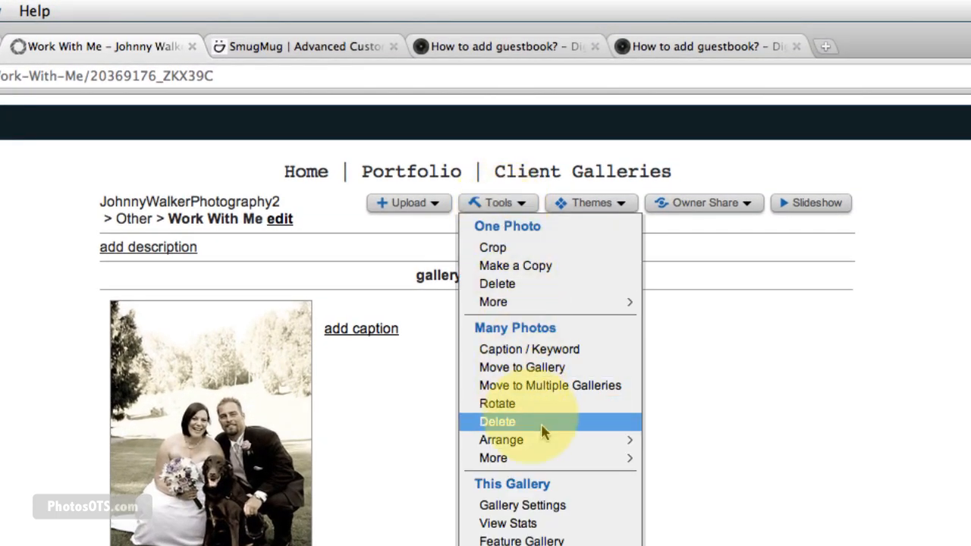
{"action": "mouse_move", "coordinate": [464, 492]}
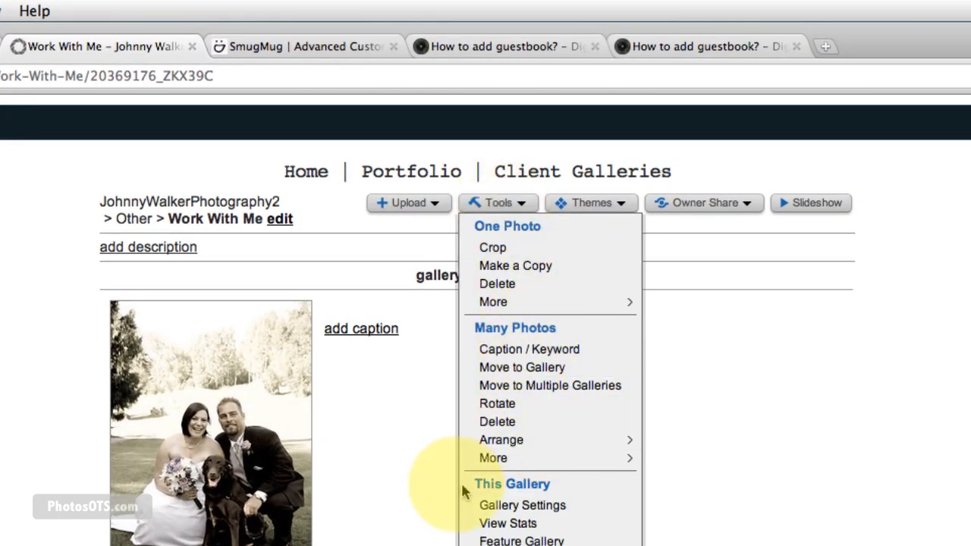
{"action": "mouse_move", "coordinate": [500, 440]}
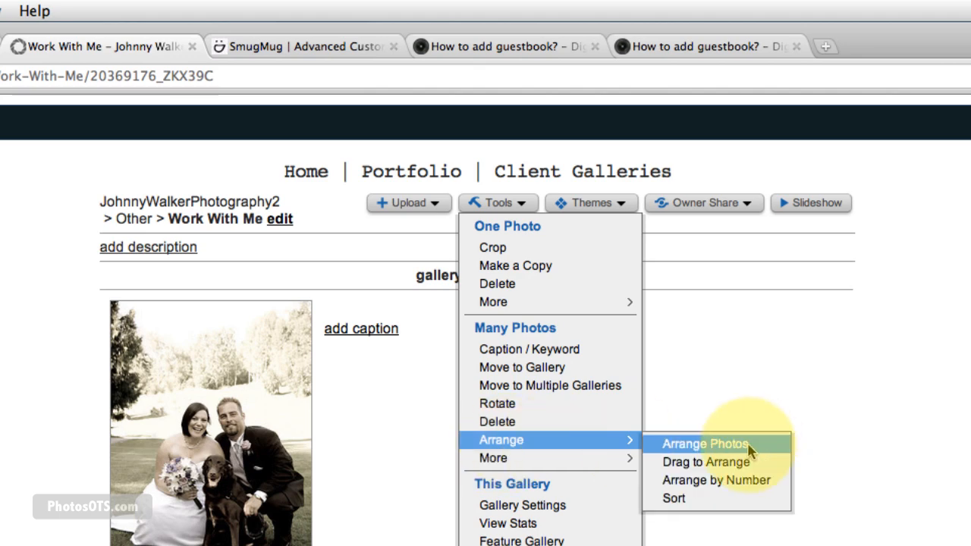
{"action": "mouse_move", "coordinate": [706, 461]}
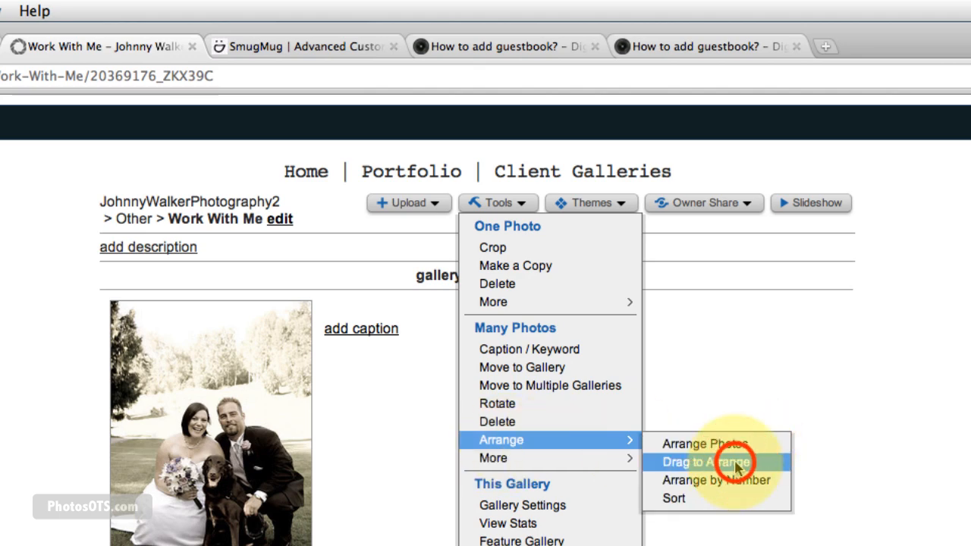
{"action": "left_click", "coordinate": [709, 462]}
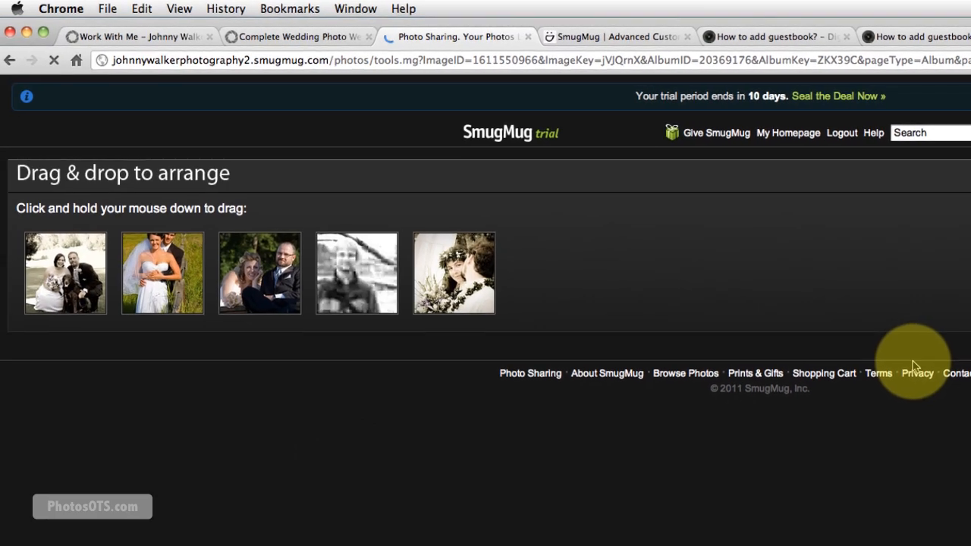
Drag the portrait photo into first place, match the reference order, and save.
{"action": "left_click_drag", "start_coordinate": [357, 273], "coordinate": [68, 273]}
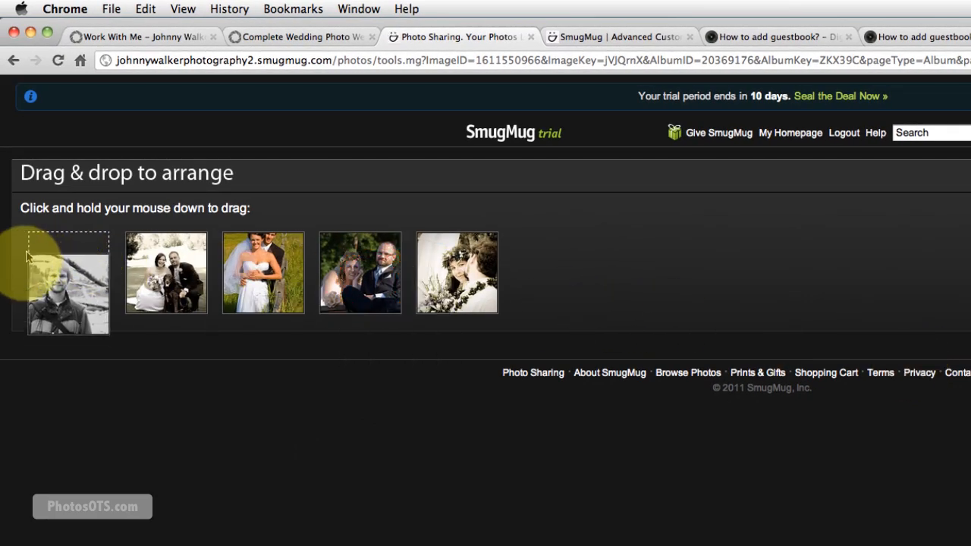
{"action": "left_click", "coordinate": [136, 34]}
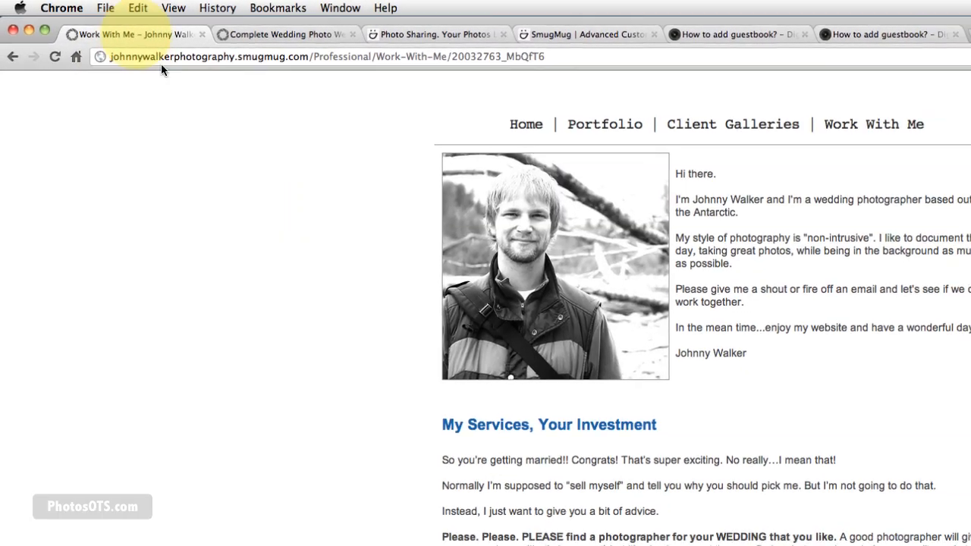
{"action": "scroll", "scroll_direction": "down", "scroll_amount": 3}
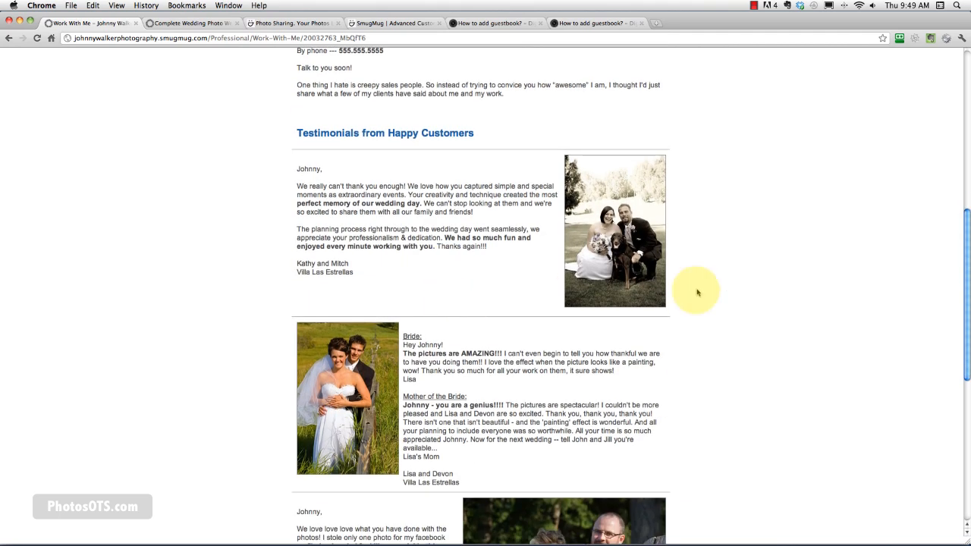
{"action": "scroll", "scroll_direction": "down", "scroll_amount": 3}
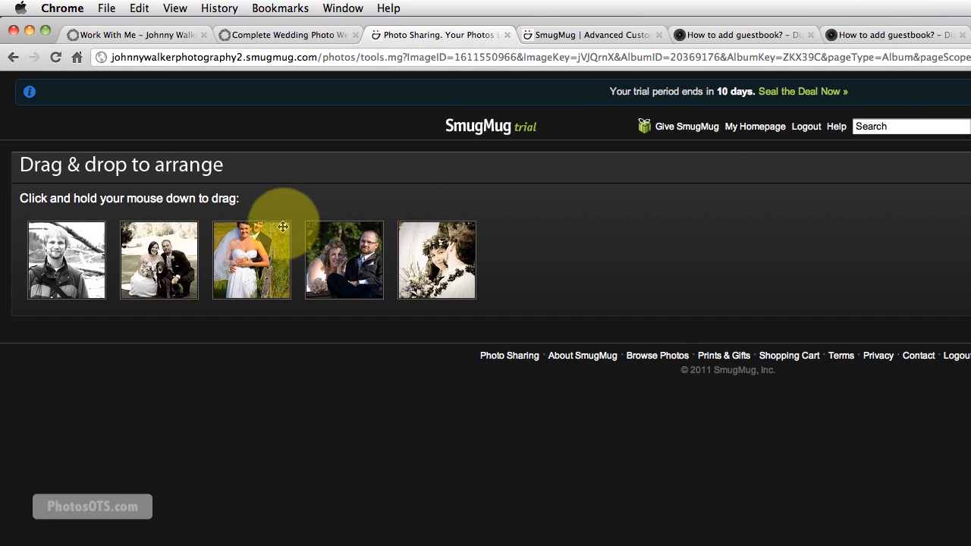
{"action": "left_click_drag", "start_coordinate": [251, 260], "coordinate": [159, 259]}
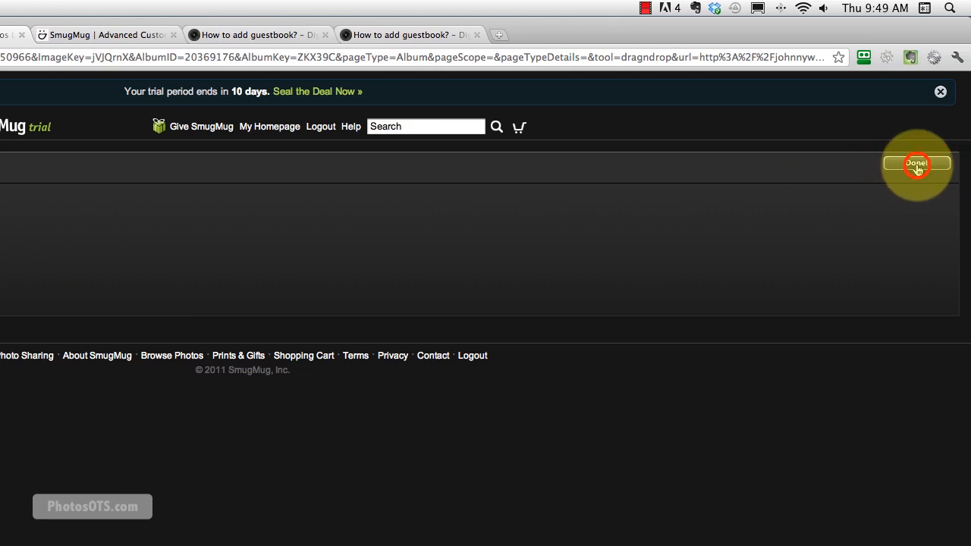
{"action": "left_click", "coordinate": [916, 164]}
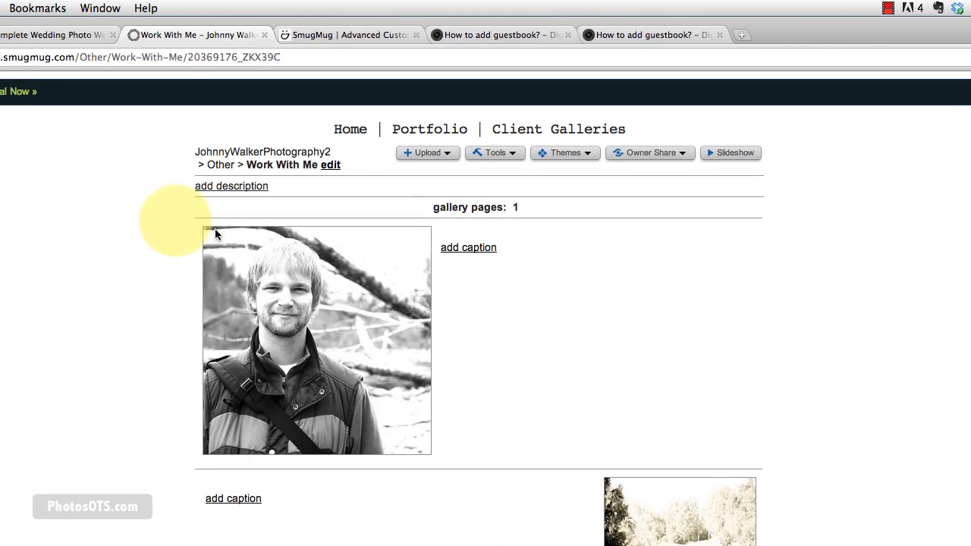
{"action": "mouse_move", "coordinate": [724, 315]}
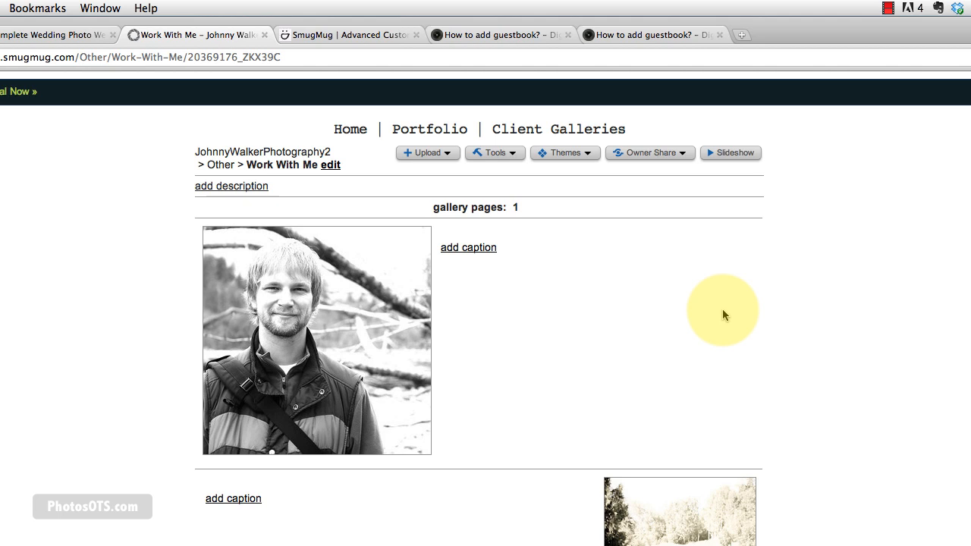
{"action": "mouse_move", "coordinate": [734, 324]}
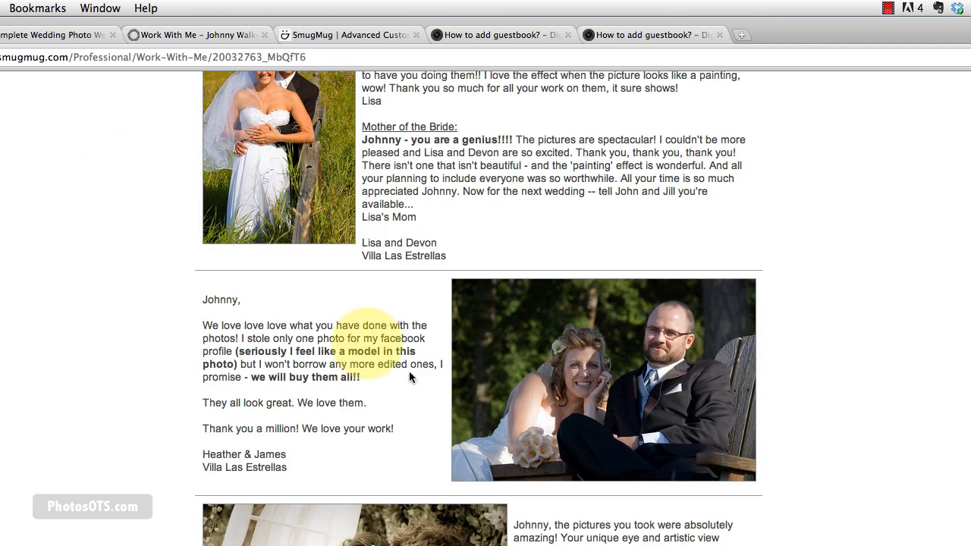
Scroll up through the original Work With Me page to compare layouts.
{"action": "scroll", "scroll_direction": "up", "scroll_amount": 3}
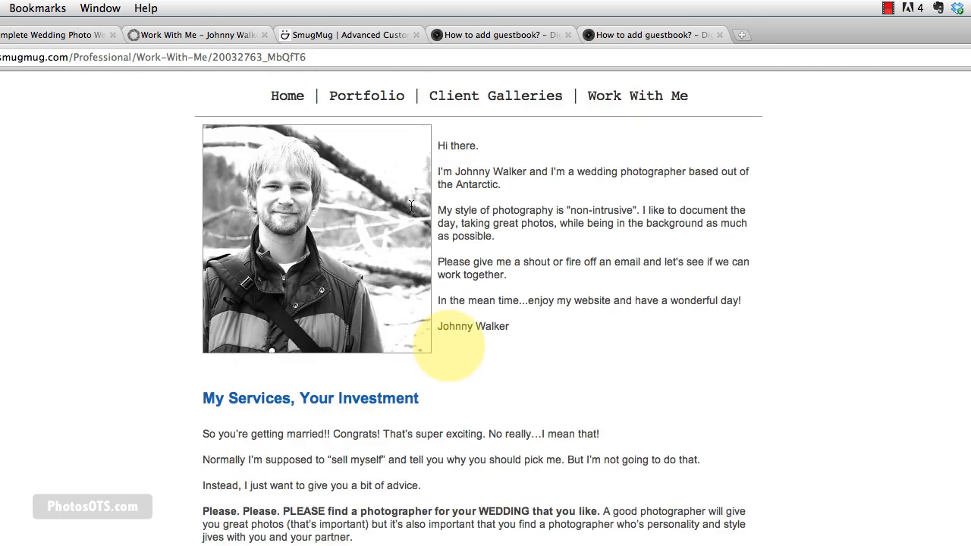